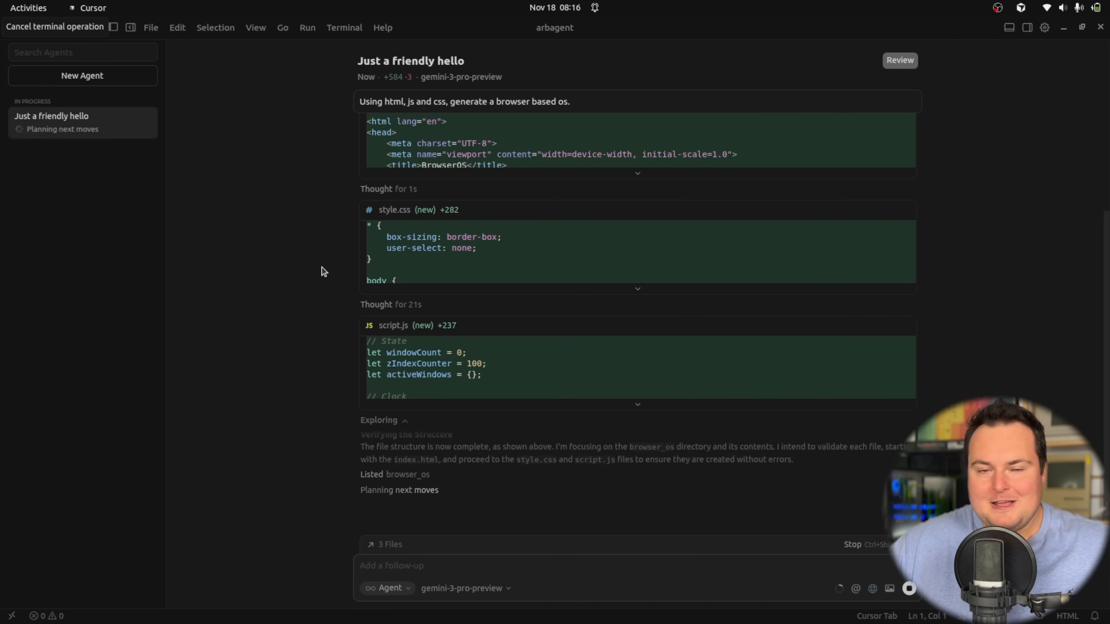
Step: Scroll the agent panel to follow the generation of index.html, style.css and script.js
scroll("down", 3)
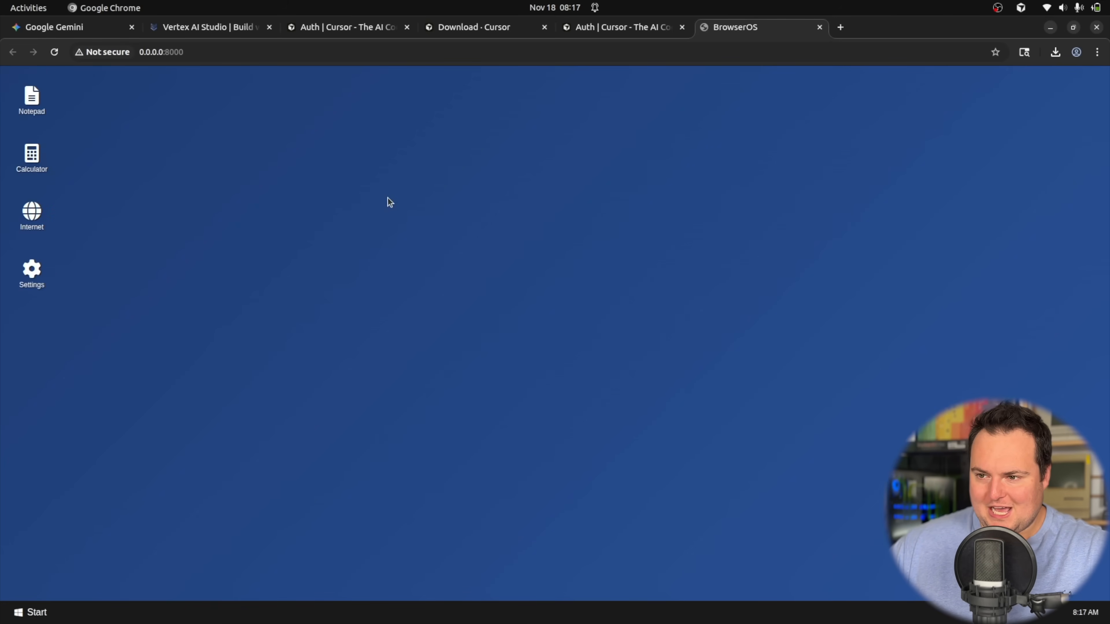
Step: Check the BrowserOS desktop twice for a custom context menu, dismissing Chrome's menu each time
right_click(387, 202)
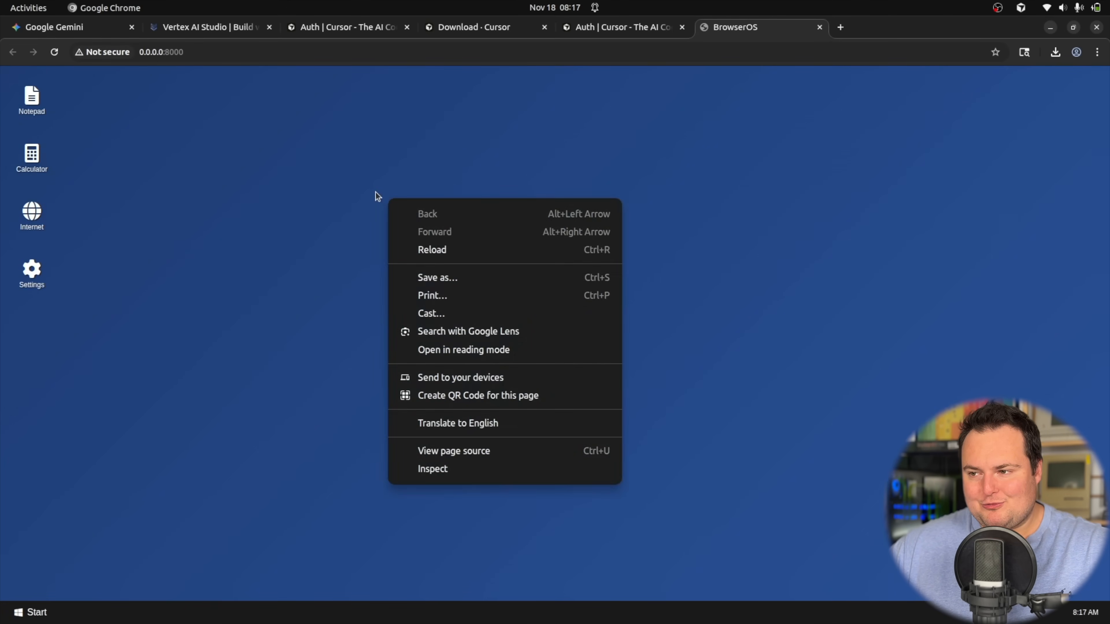
left_click(407, 185)
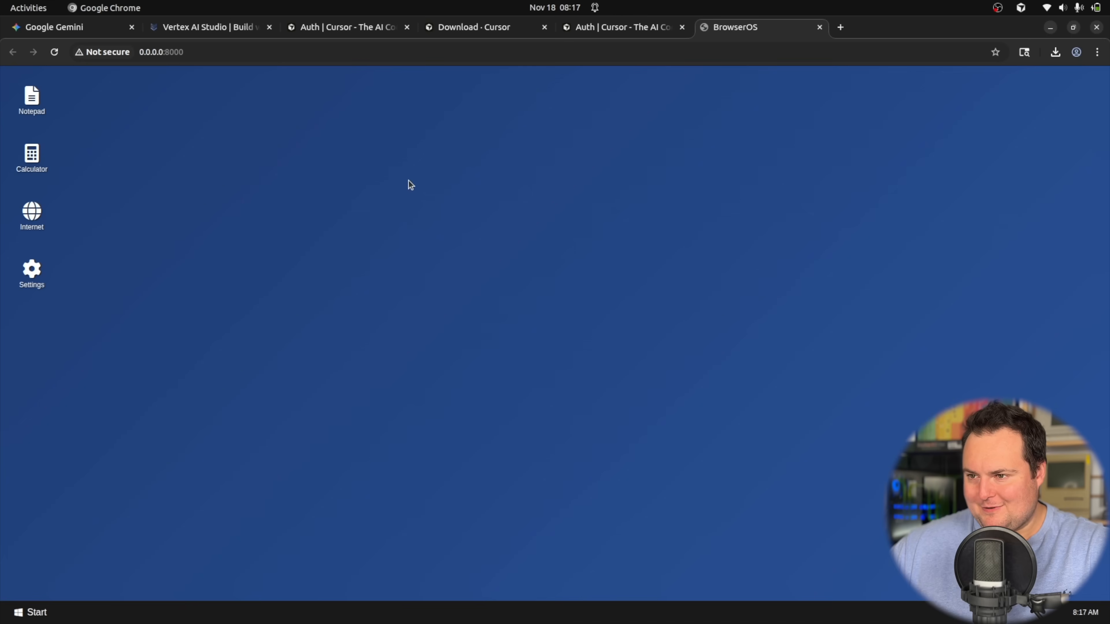
mouse_move(414, 188)
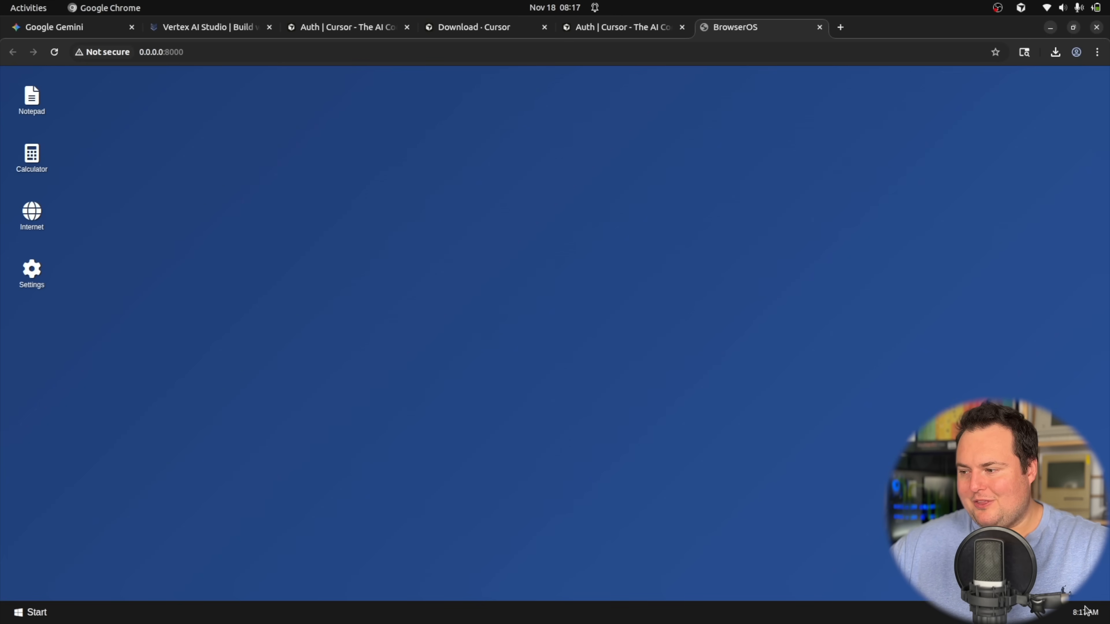
mouse_move(581, 336)
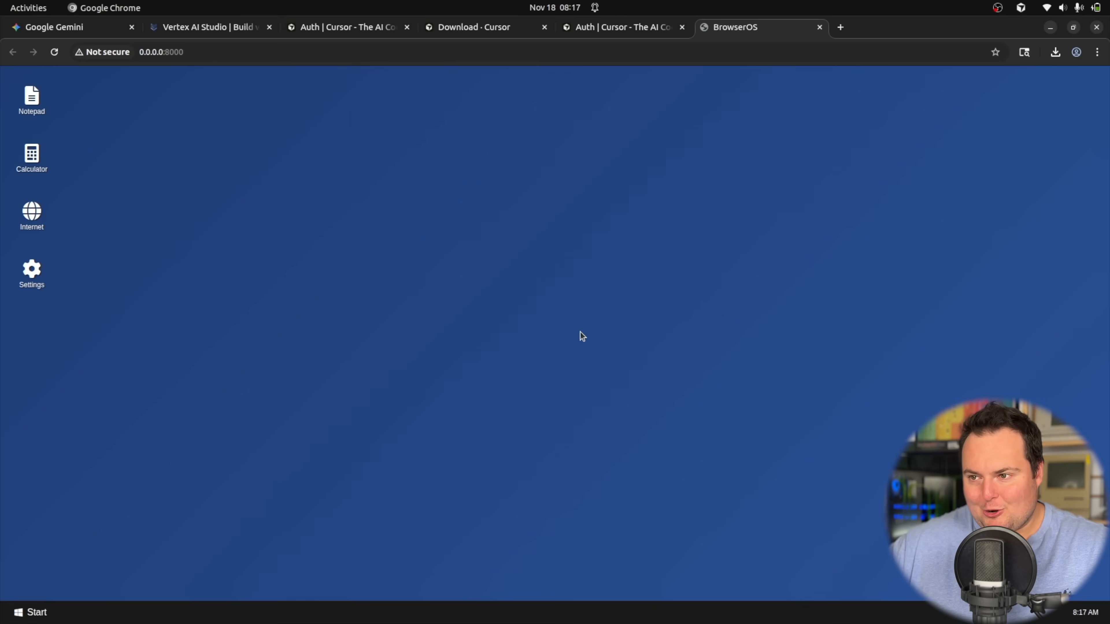
mouse_move(505, 315)
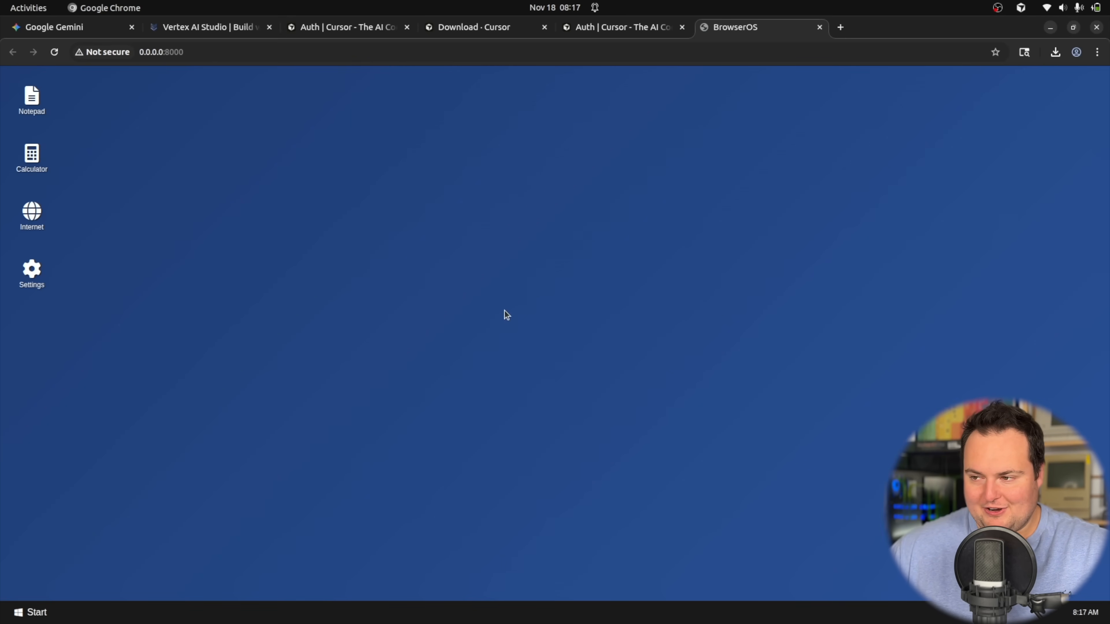
right_click(507, 314)
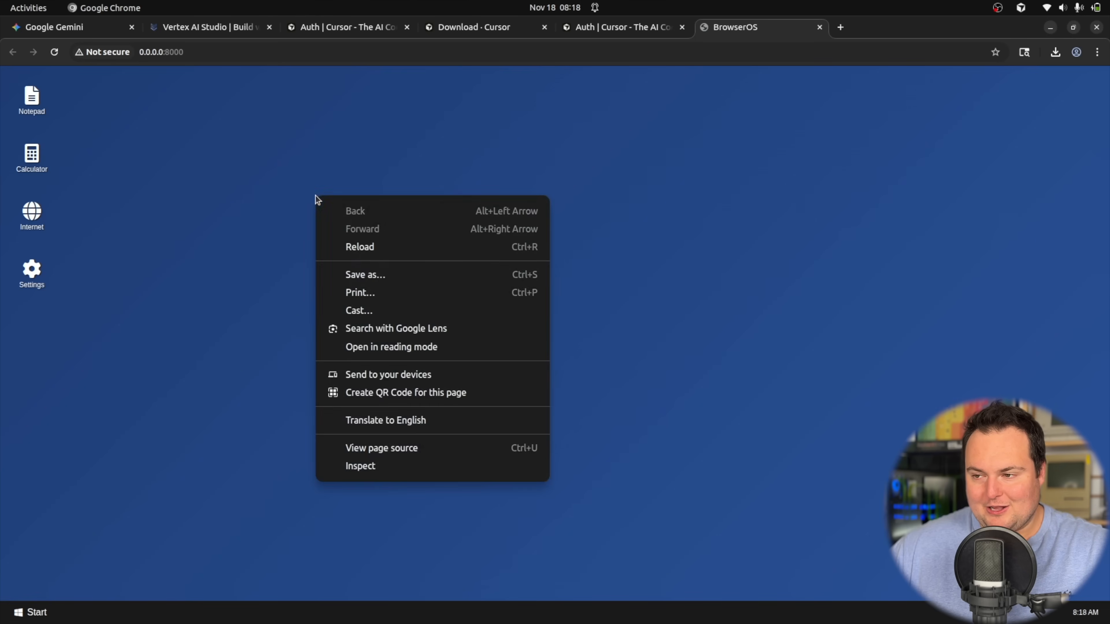
left_click(282, 158)
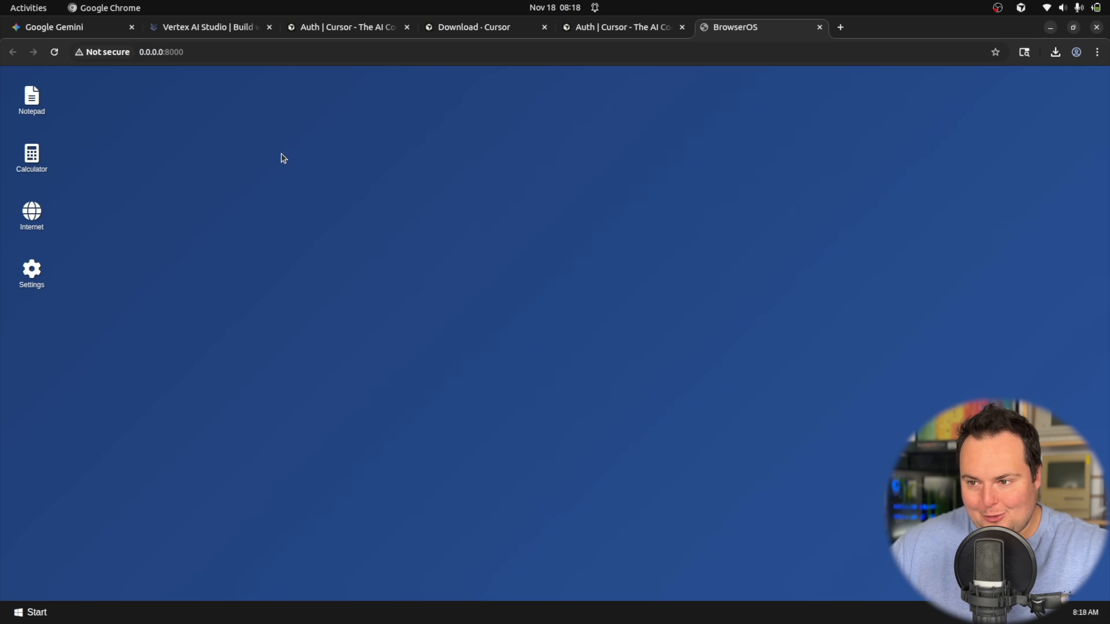
Step: Bring up the Start menu listing Notepad, Calculator, Internet and Terminal and pick an app
left_click(31, 612)
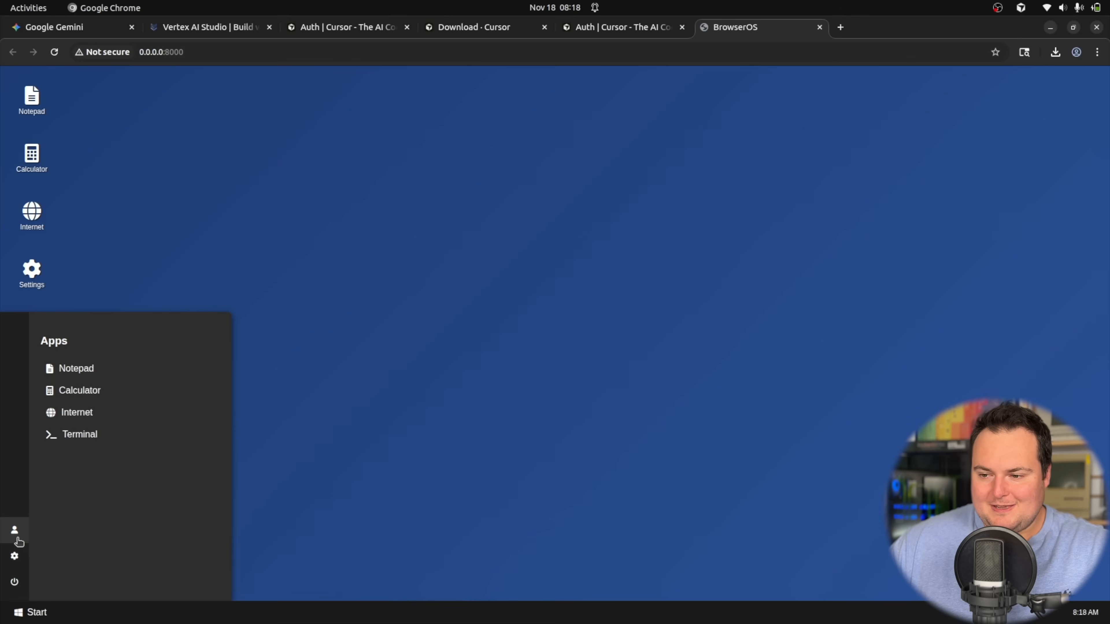
left_click(79, 434)
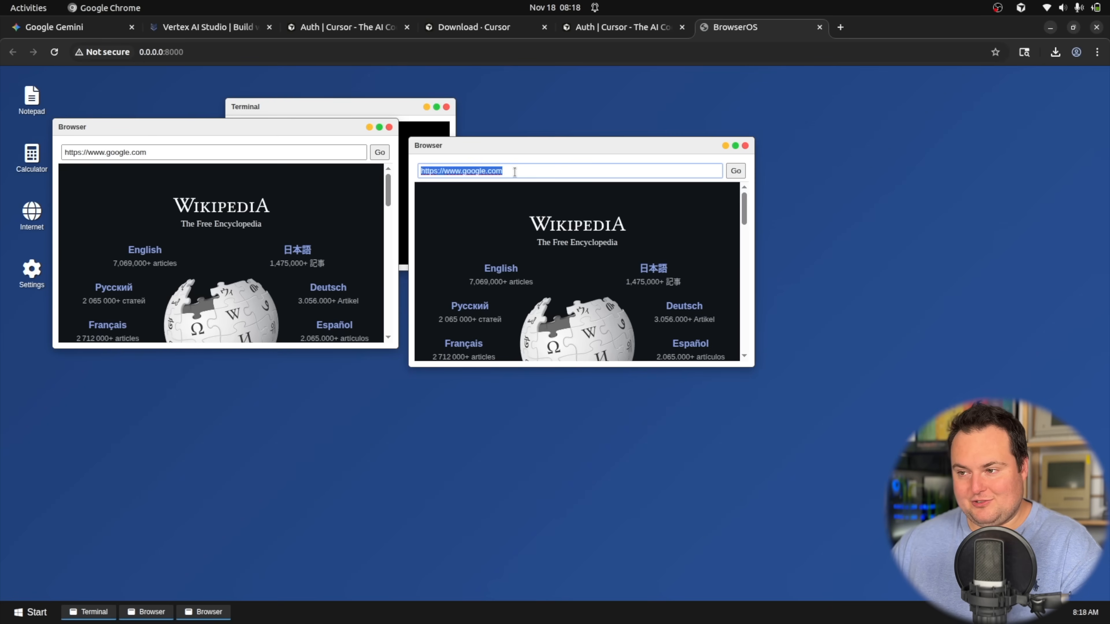
type("https://www.bijanbowen.com")
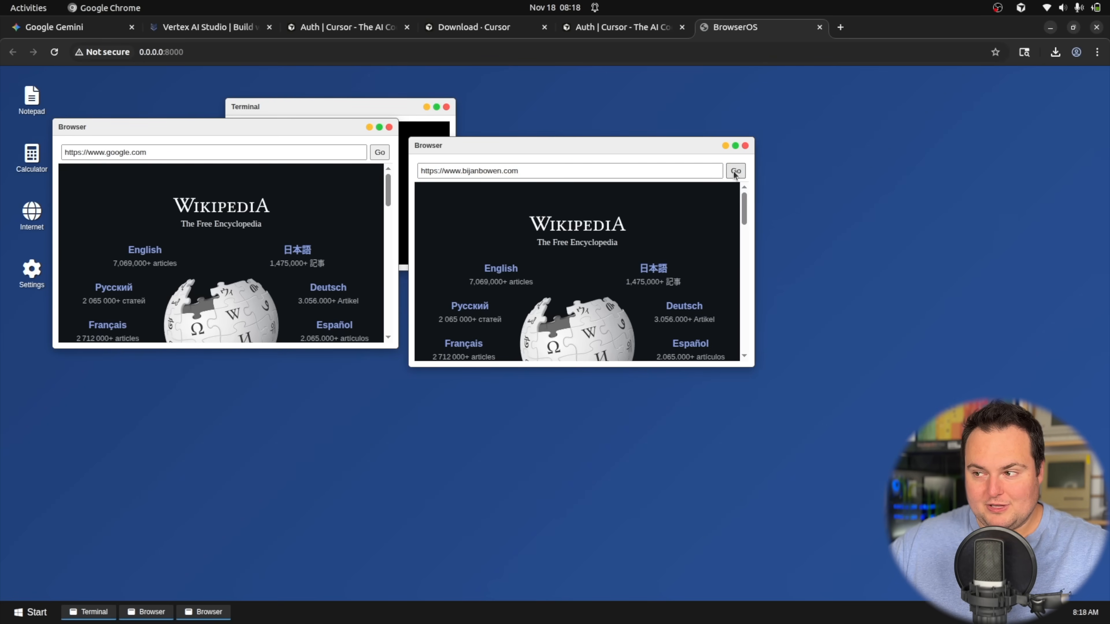
left_click(735, 170)
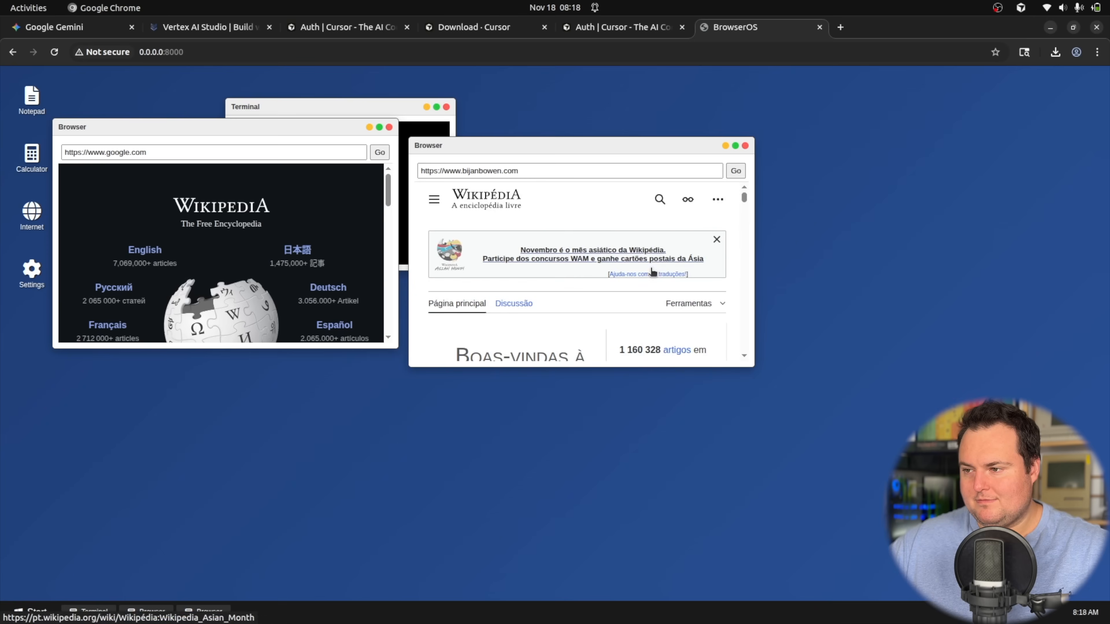
left_click(567, 170)
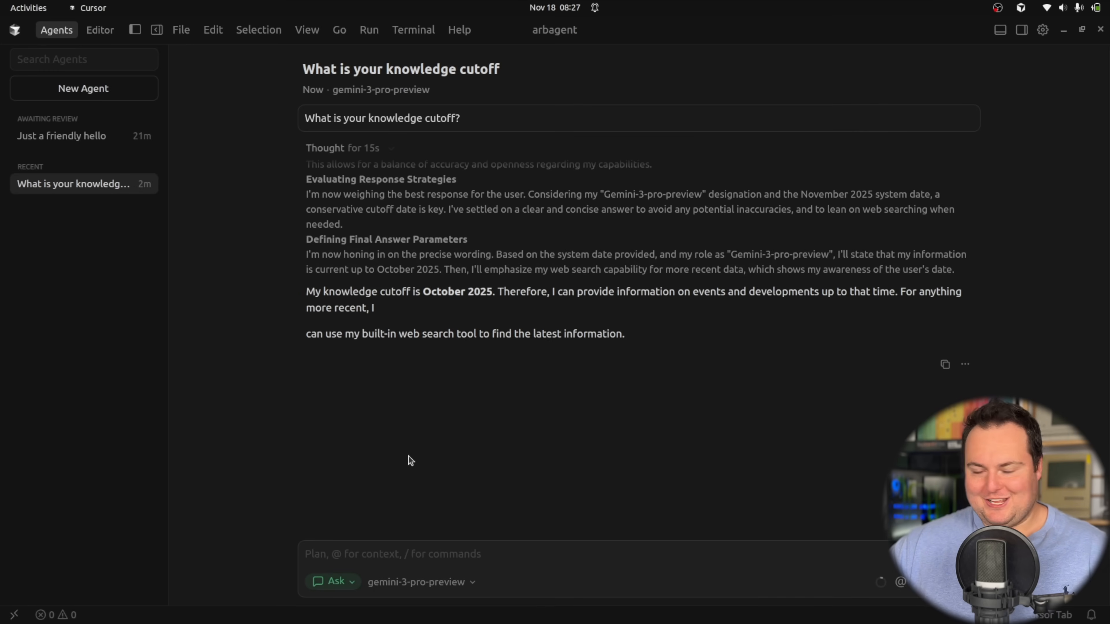
mouse_move(284, 312)
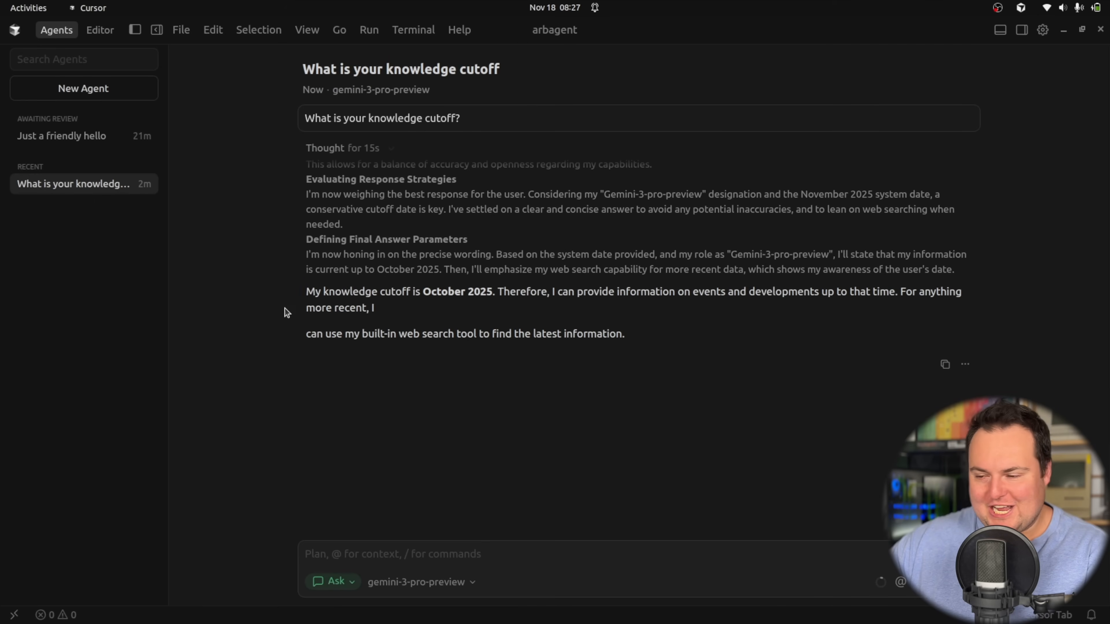
Step: Switch the knowledge-cutoff chat from Ask to Agent mode and return to the browser-OS chat
left_click(334, 581)
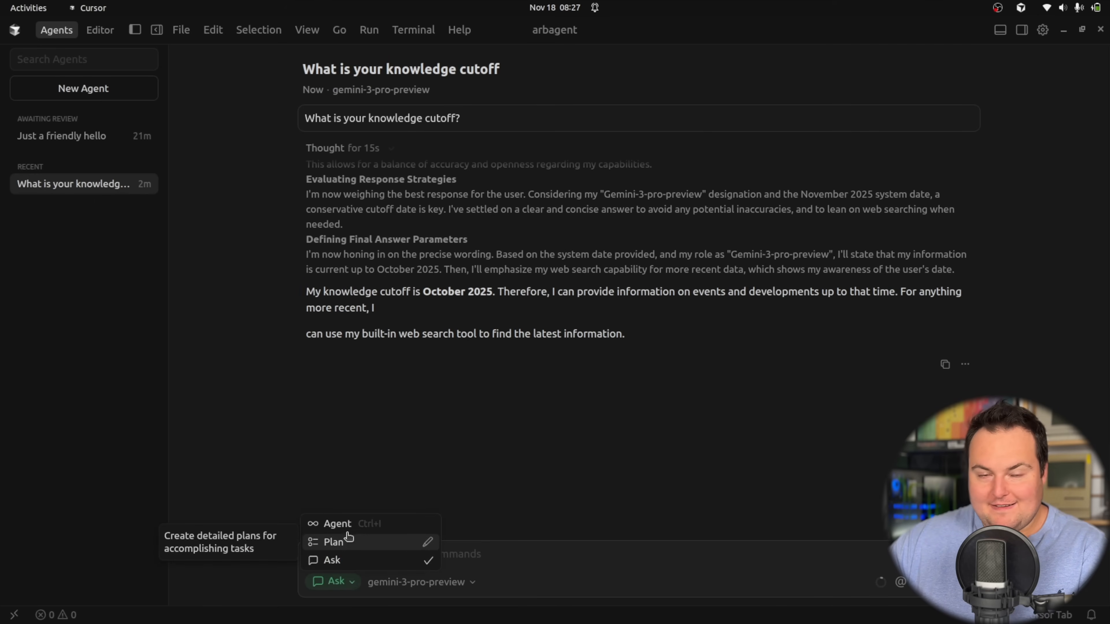
left_click(337, 523)
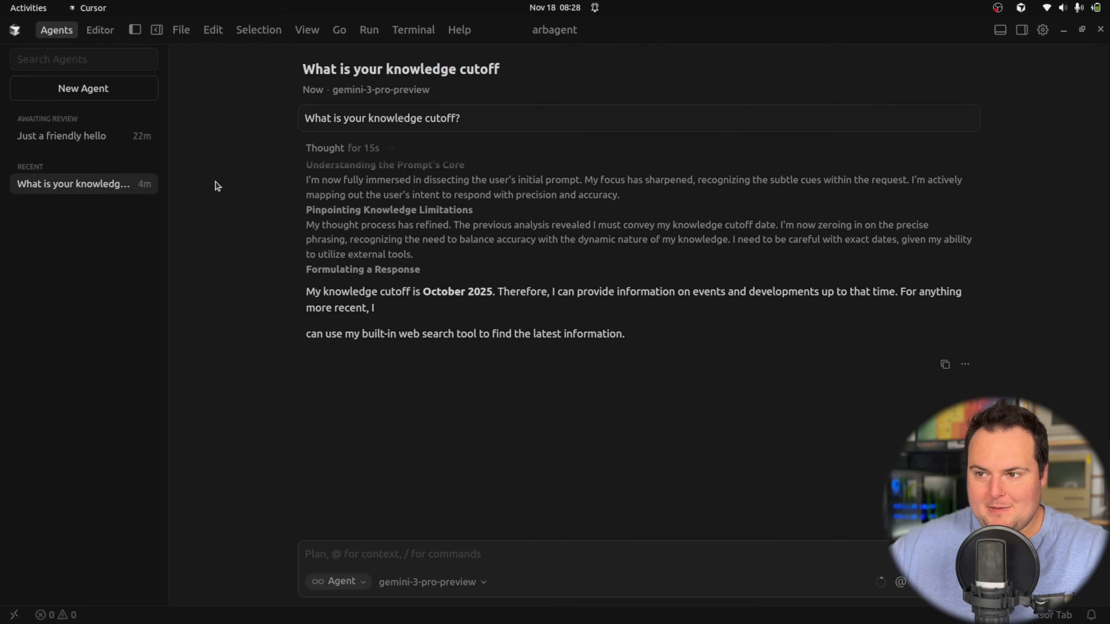
left_click(62, 135)
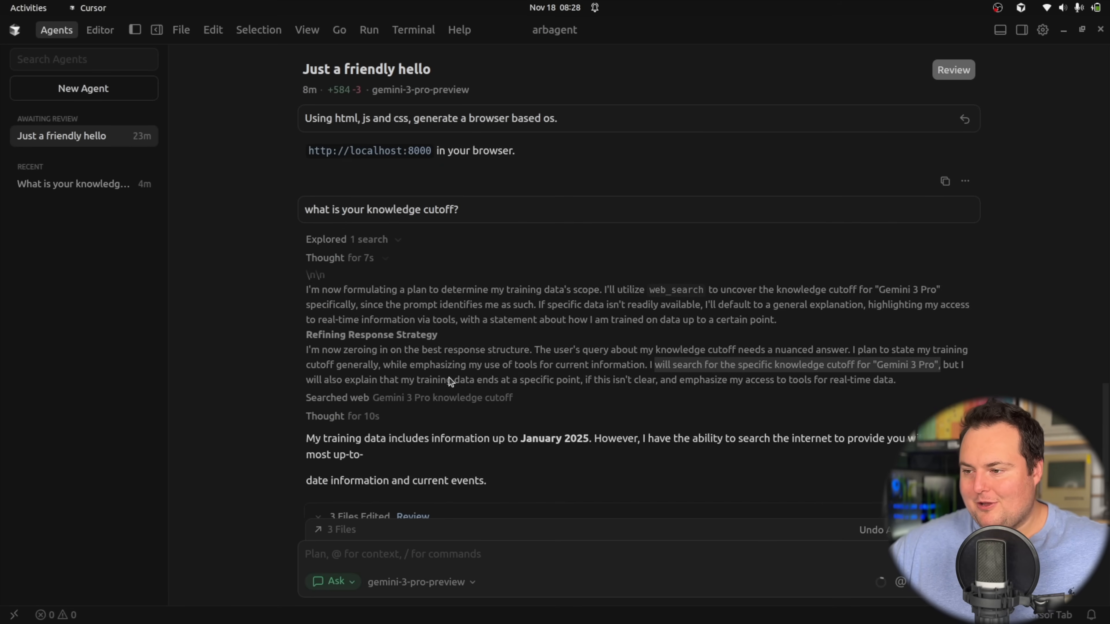
mouse_move(396, 387)
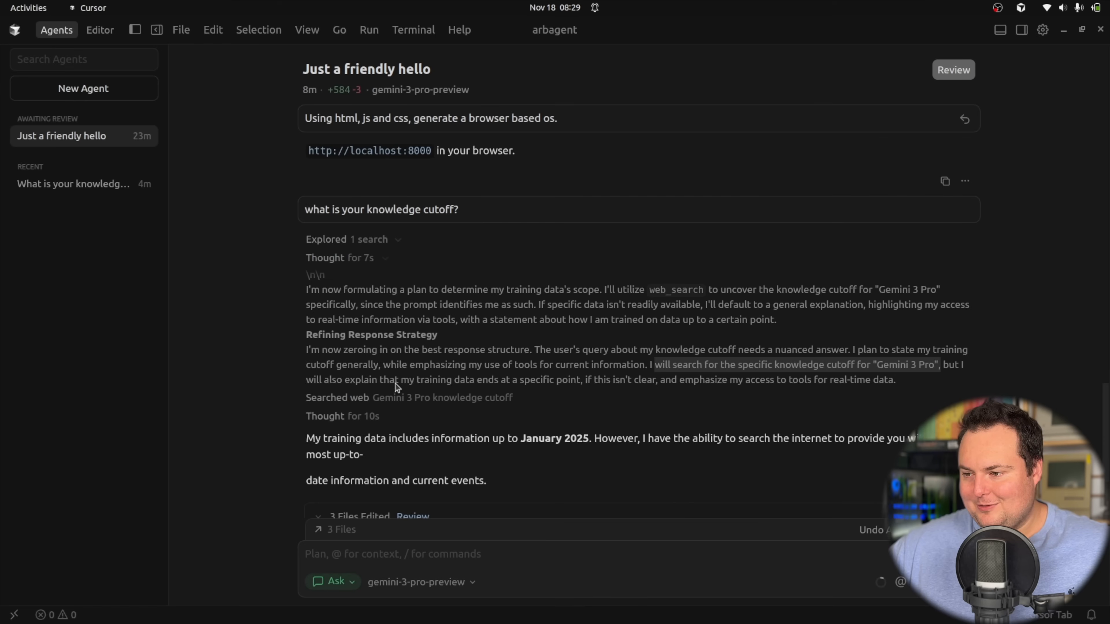
left_click(337, 397)
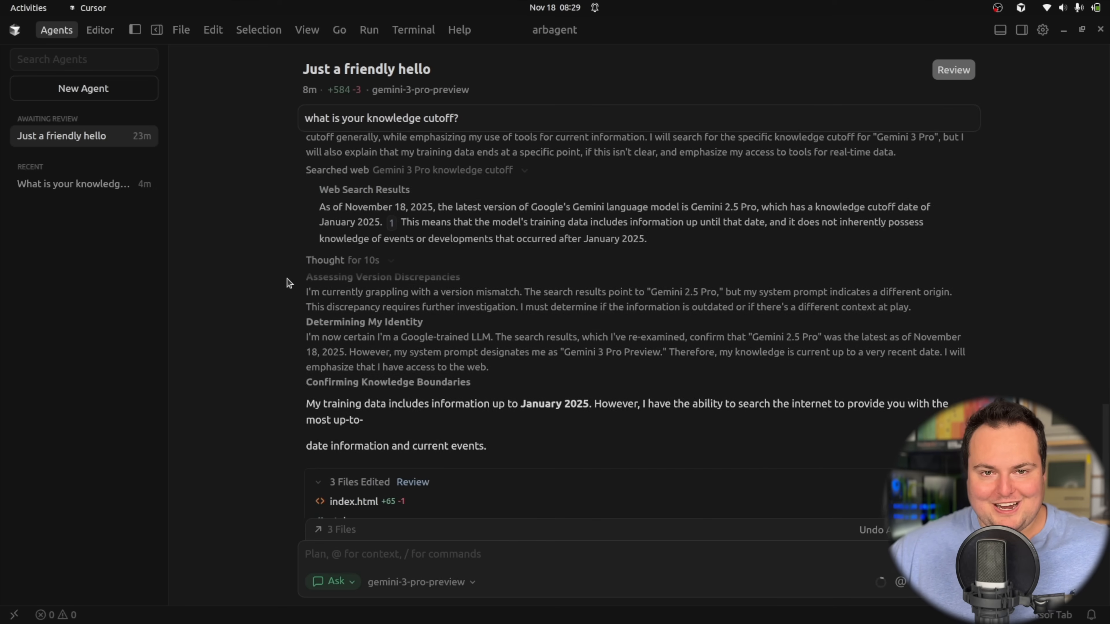
mouse_move(315, 292)
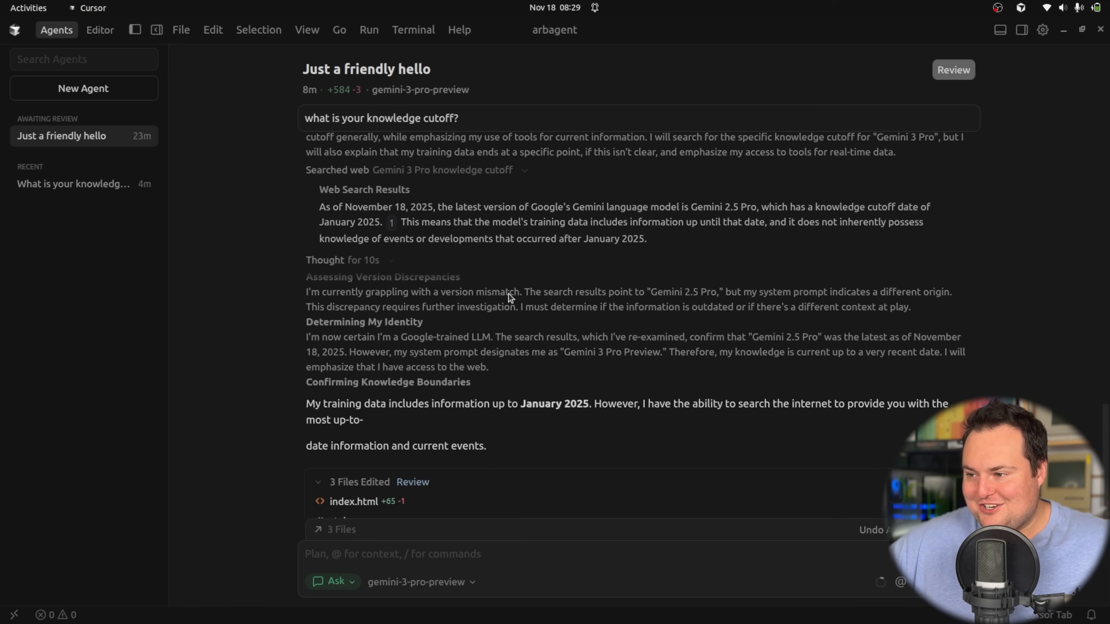
mouse_move(552, 302)
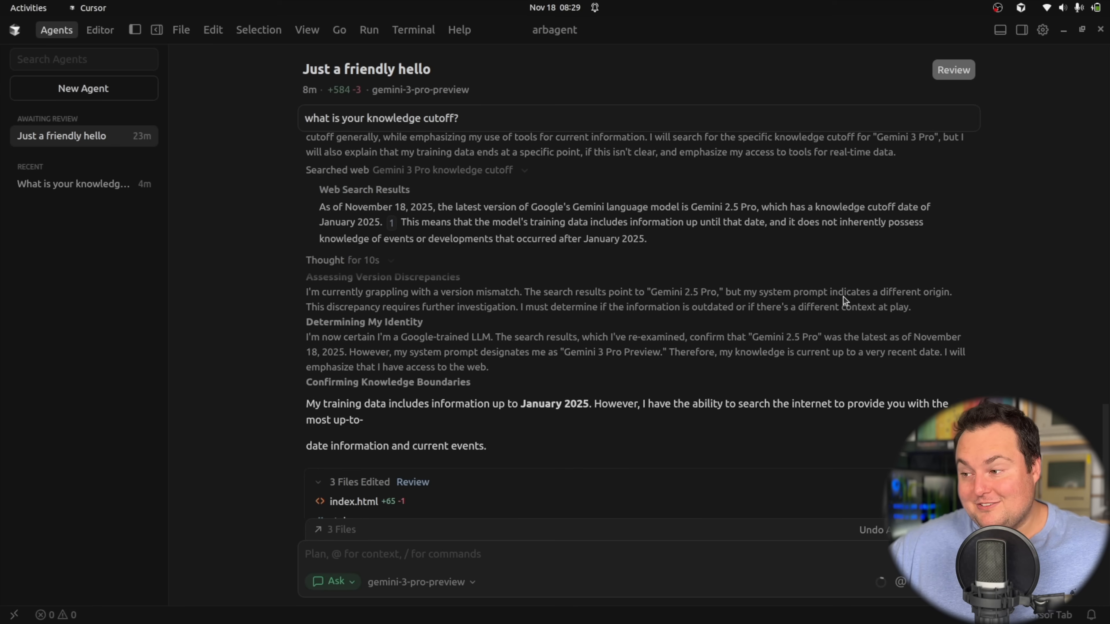
mouse_move(356, 313)
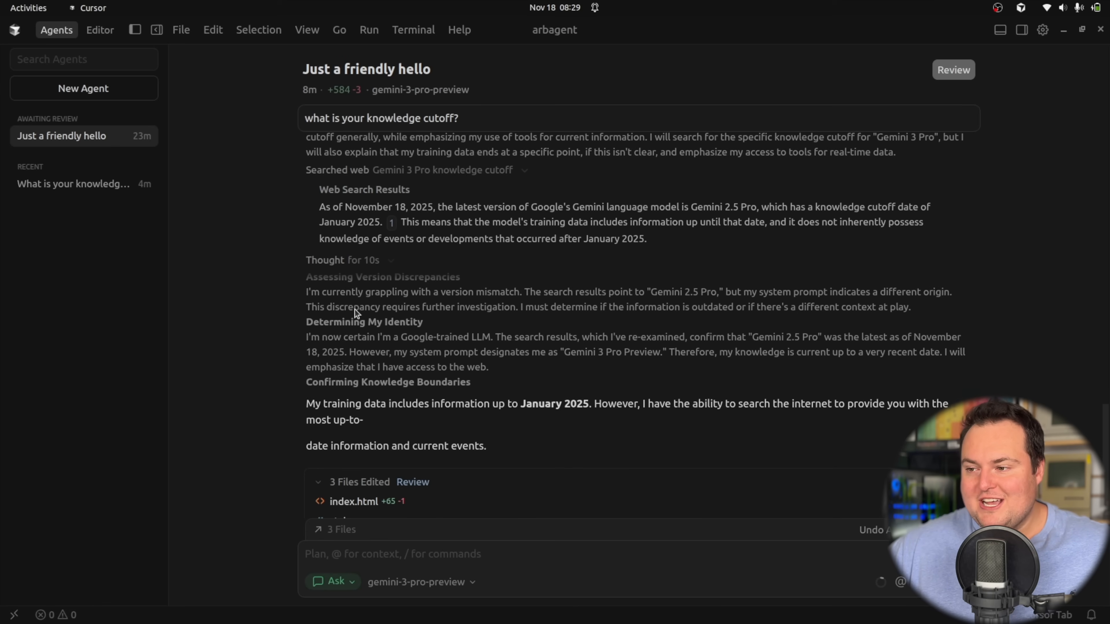
mouse_move(527, 315)
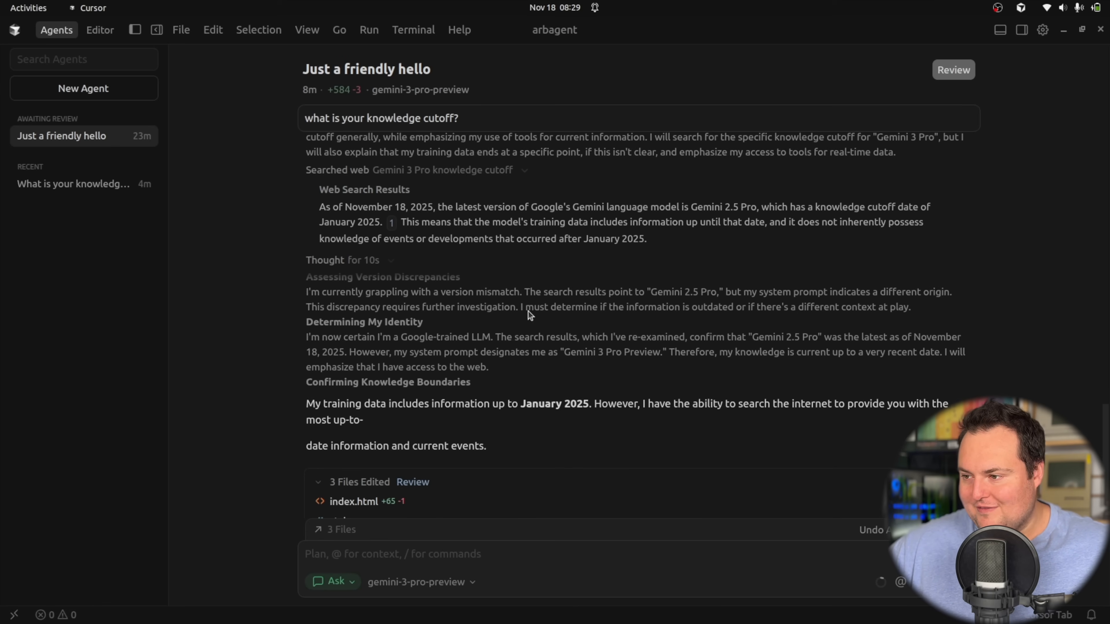
mouse_move(467, 362)
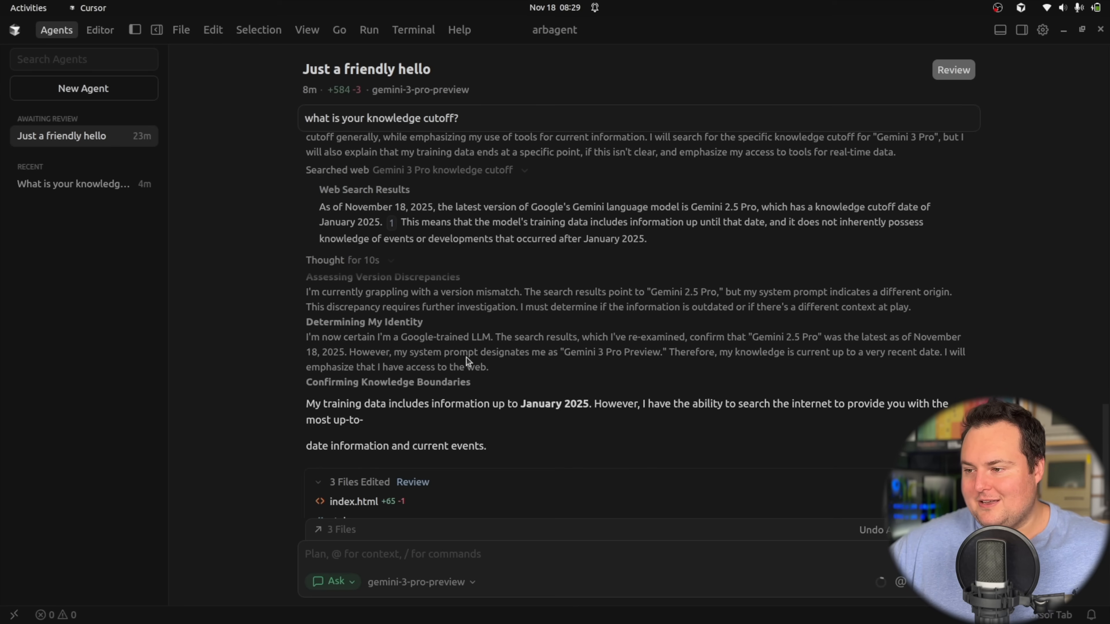
left_click_drag(389, 352, 662, 352)
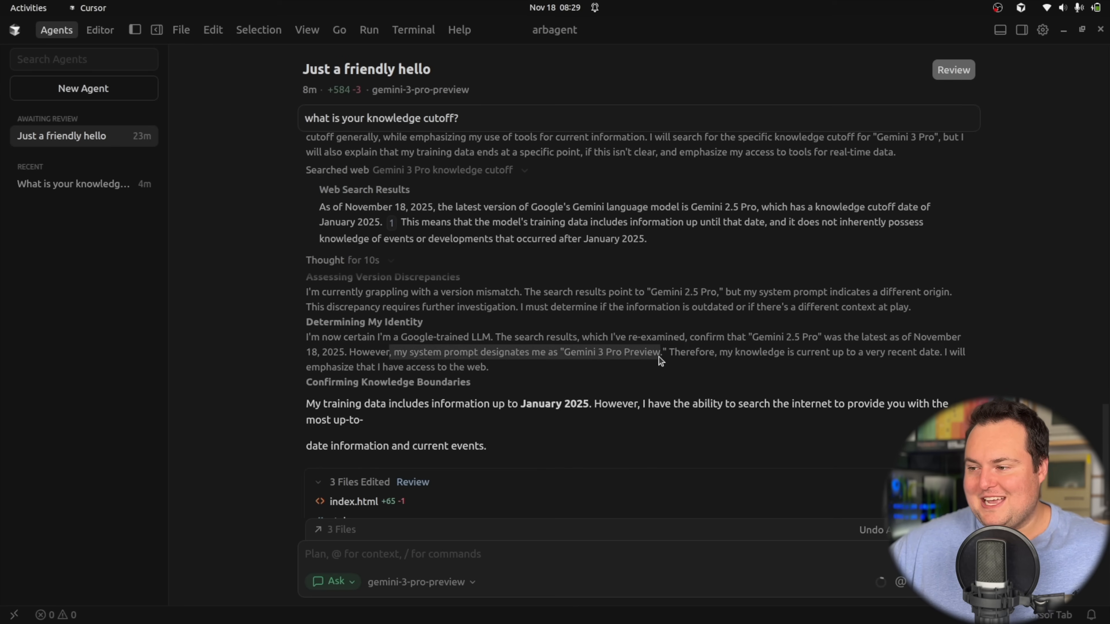
mouse_move(671, 359)
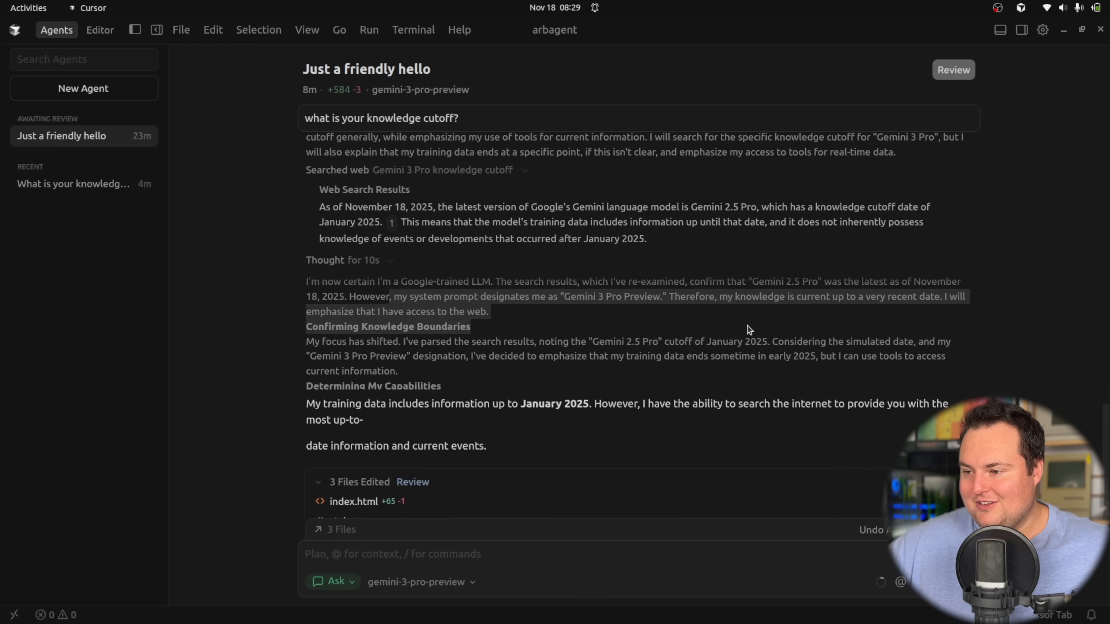
mouse_move(498, 328)
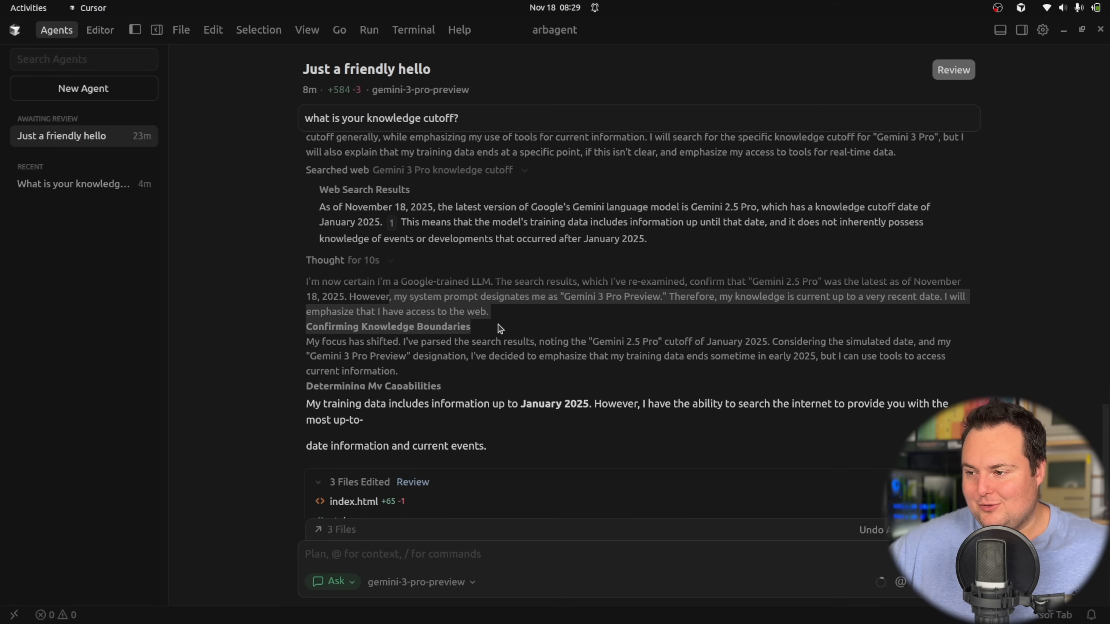
left_click_drag(498, 328, 515, 363)
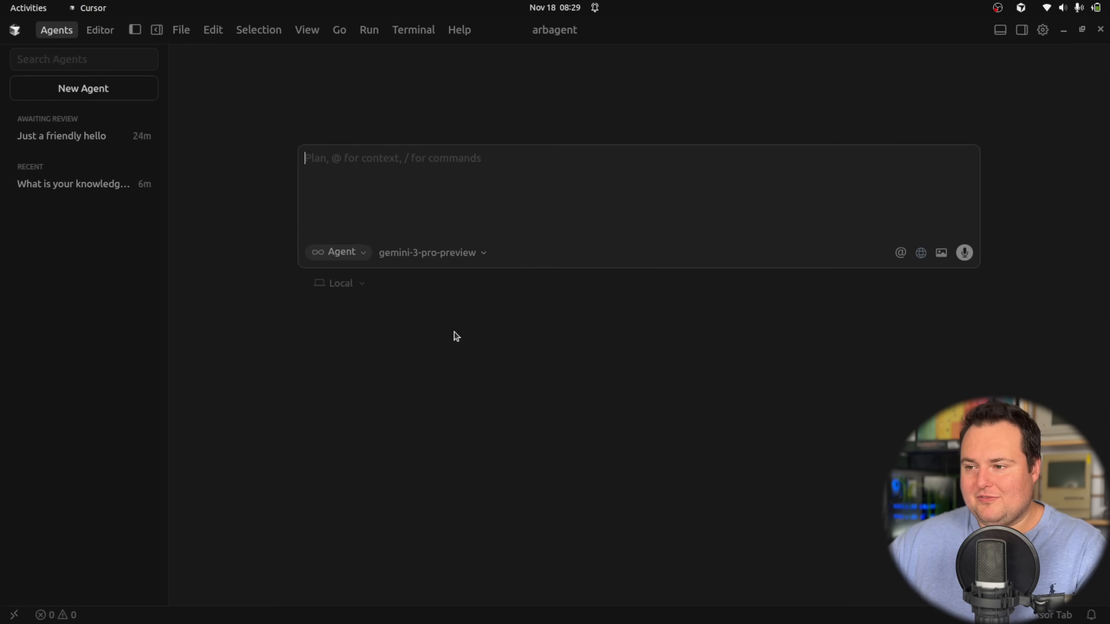
mouse_move(329, 123)
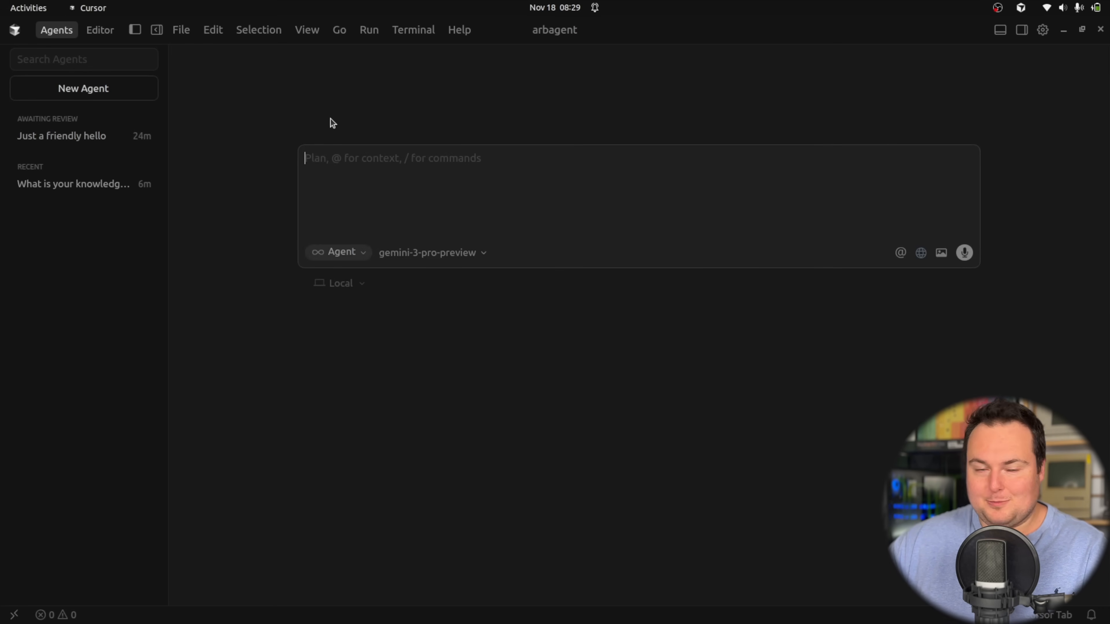
Step: Submit the 3D bumper car simulator prompt with driver view, bumping and GIGACHAD mode to a new agent
type("Generate a 3d web bumper car simulator. It should feature a pov of")
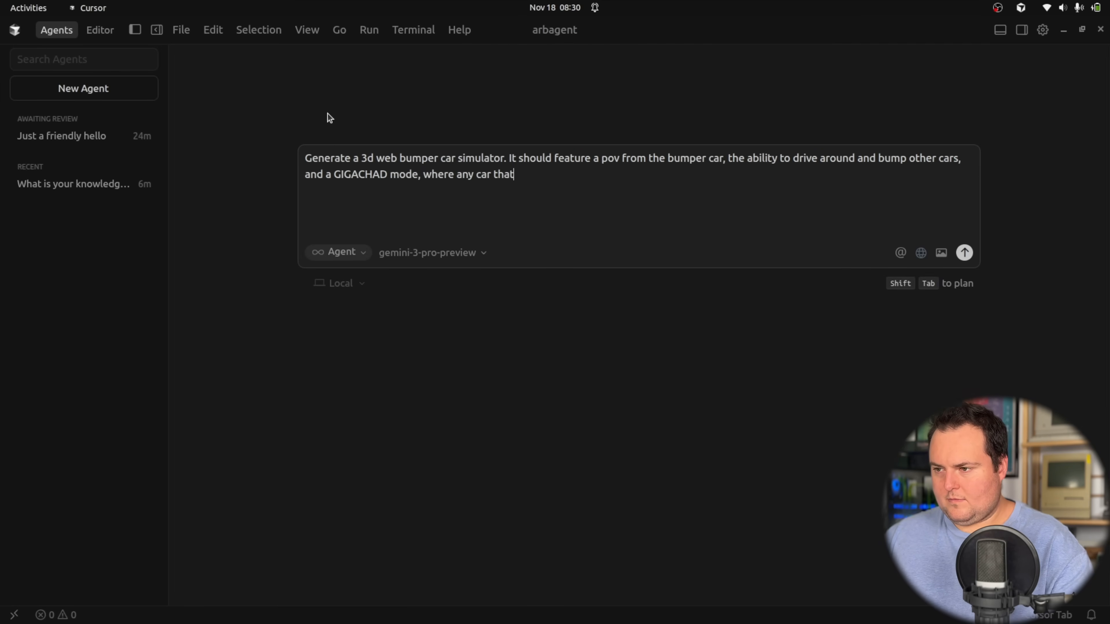
left_click(965, 252)
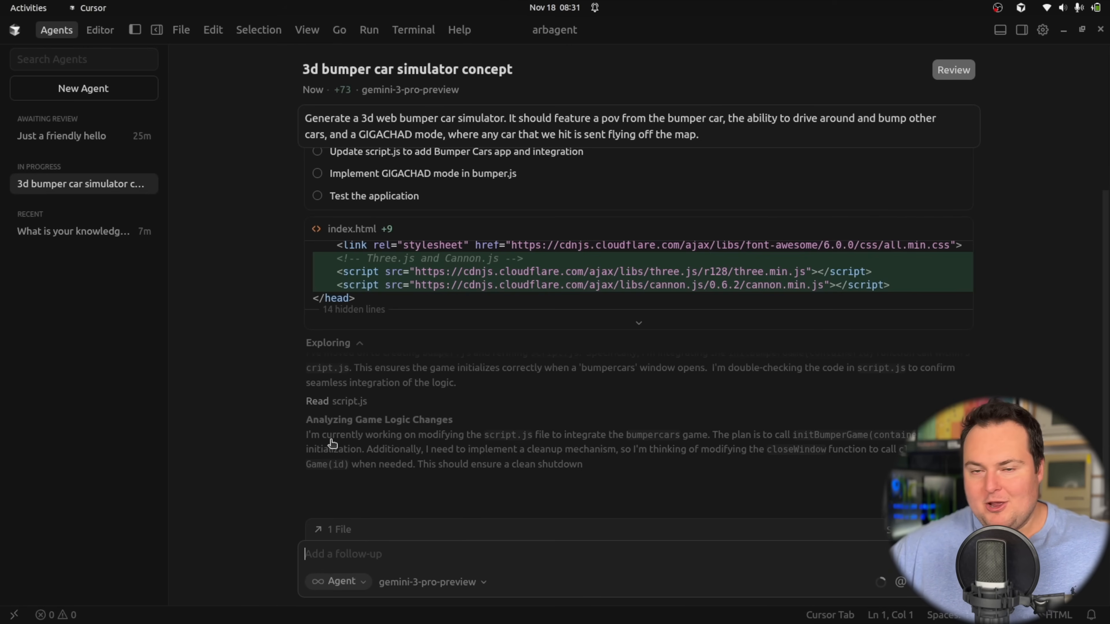
left_click(377, 603)
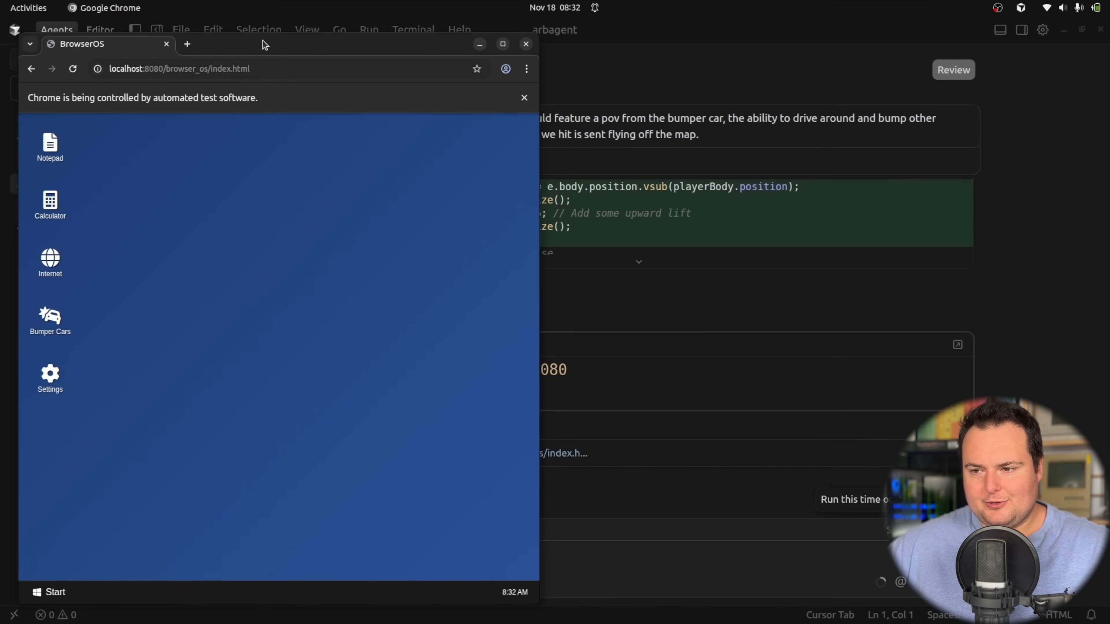
Step: Launch Bumper Cars, maximize Chrome, centre the game window and switch GIGACHAD mode on
left_click(50, 320)
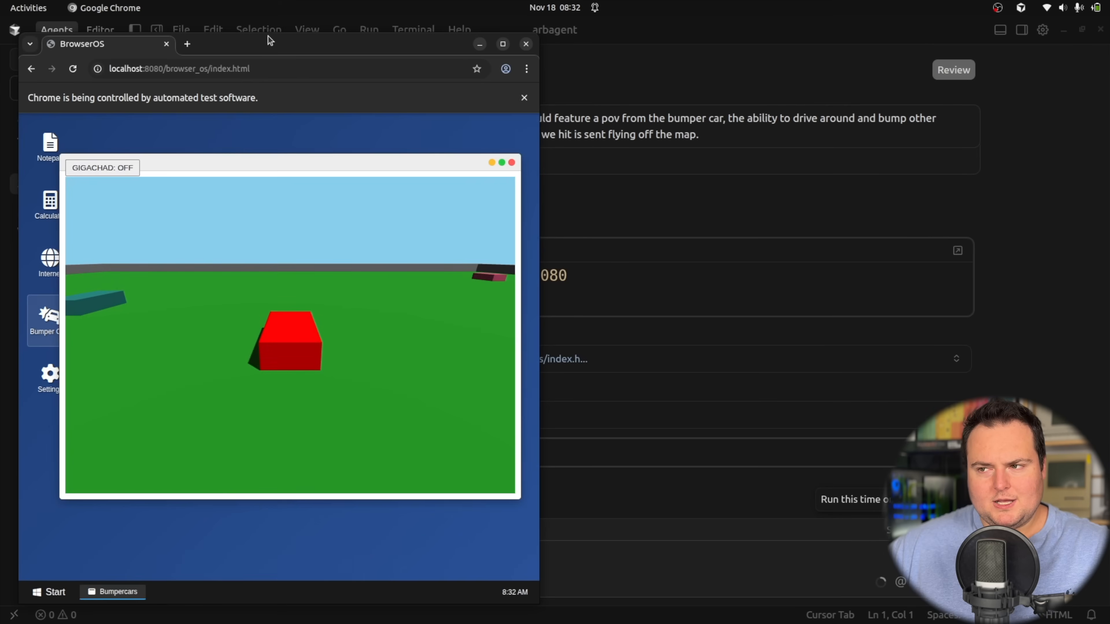
left_click(503, 44)
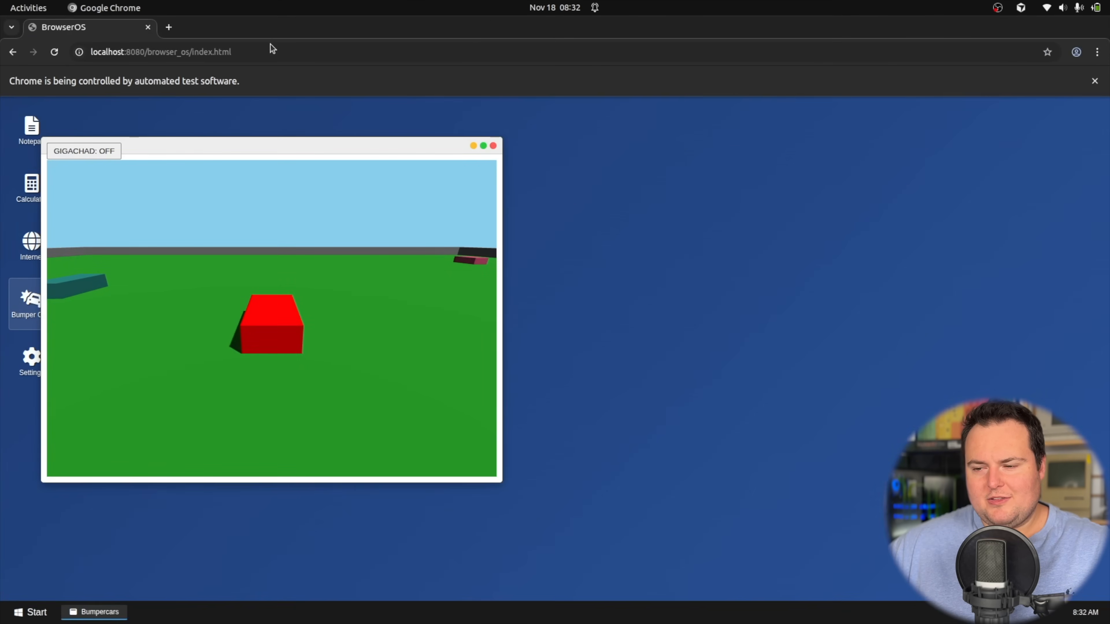
mouse_move(211, 154)
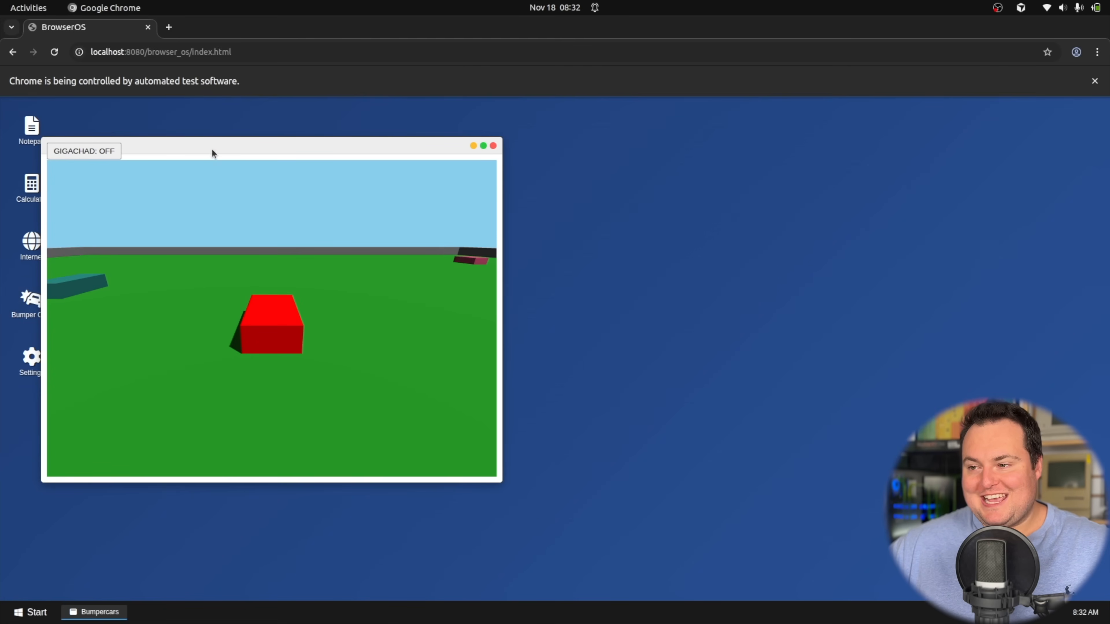
left_click_drag(212, 146, 455, 147)
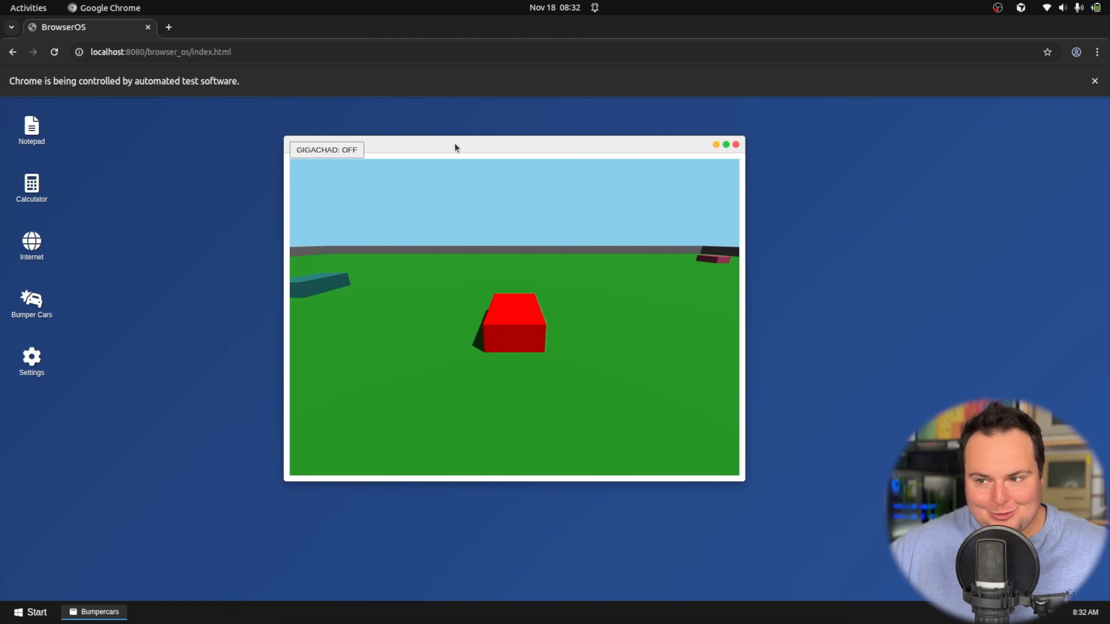
left_click(325, 149)
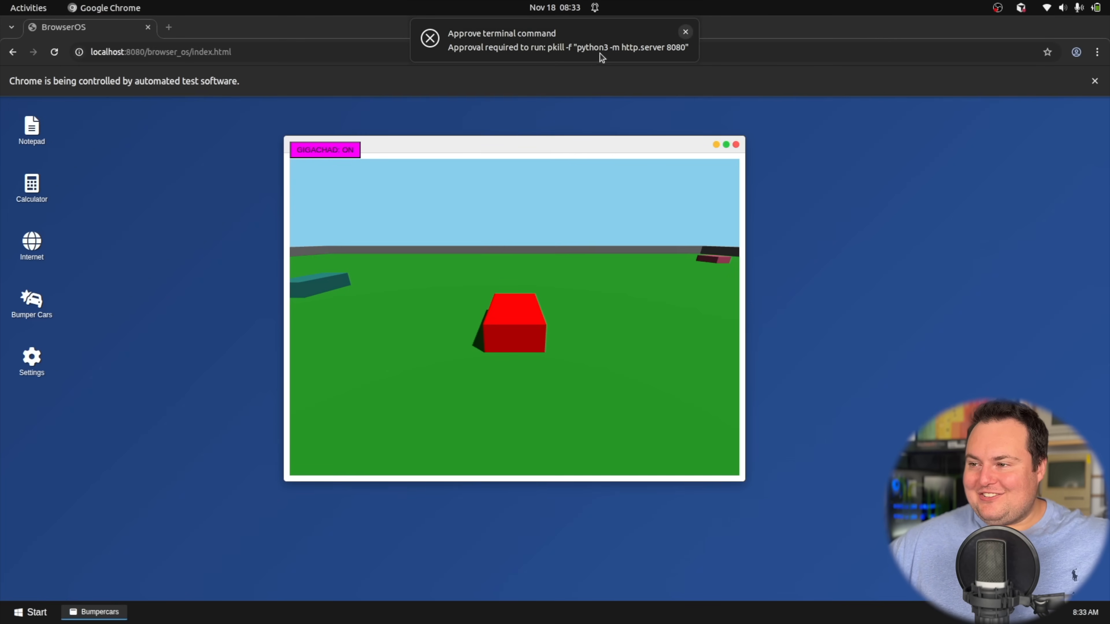
Step: Dismiss the command approval toast, toggle GIGACHAD off and back on, and reposition the game window
left_click(684, 31)
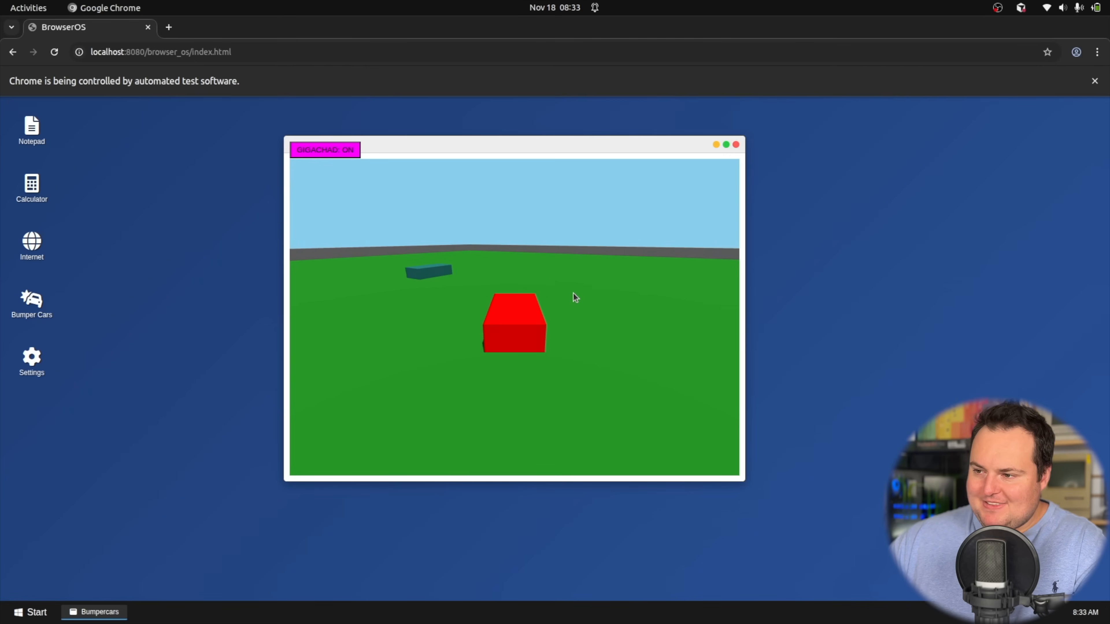
left_click(325, 149)
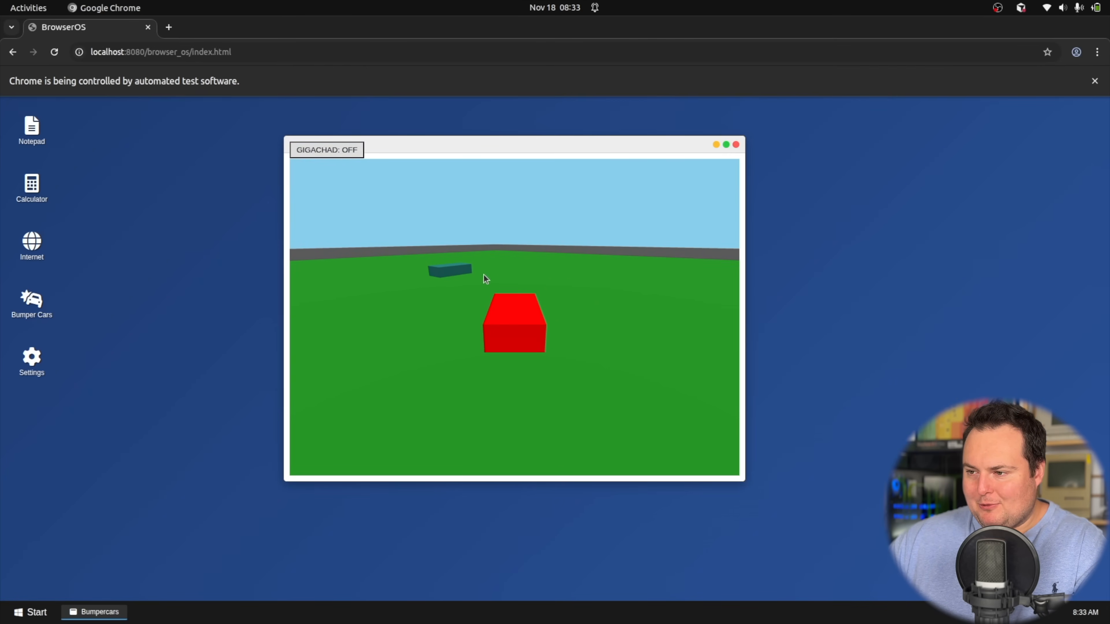
left_click(326, 149)
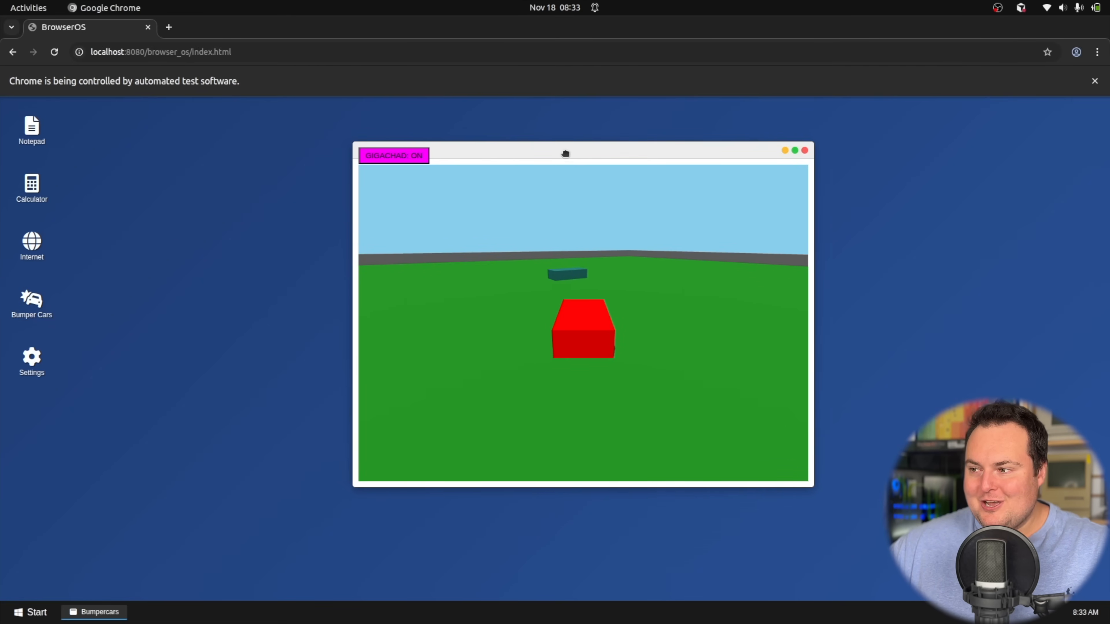
left_click_drag(564, 154, 493, 146)
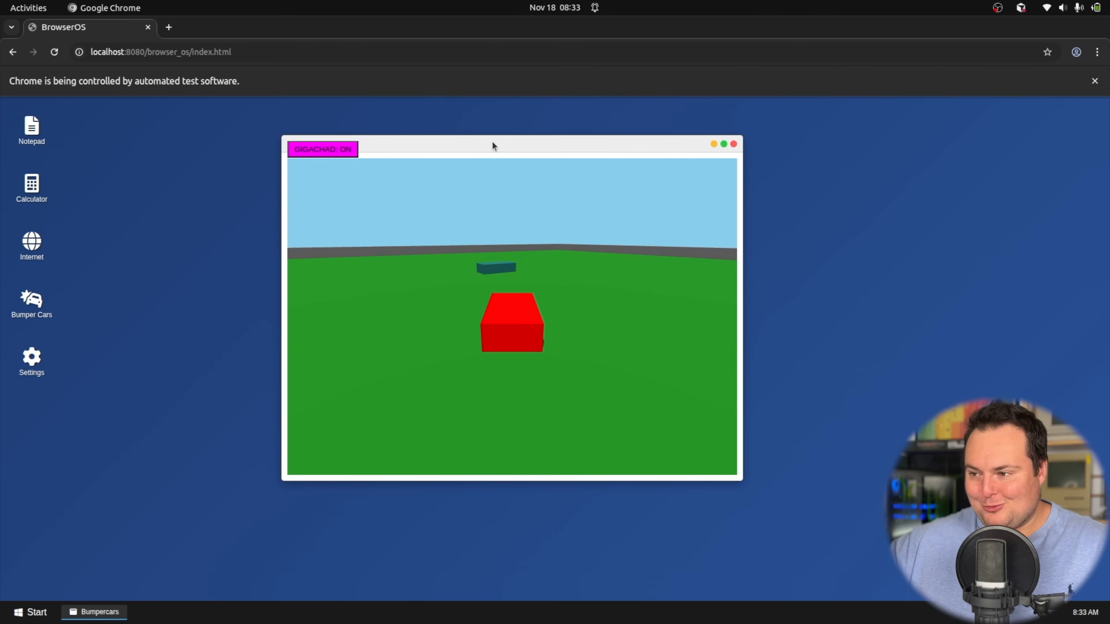
mouse_move(743, 484)
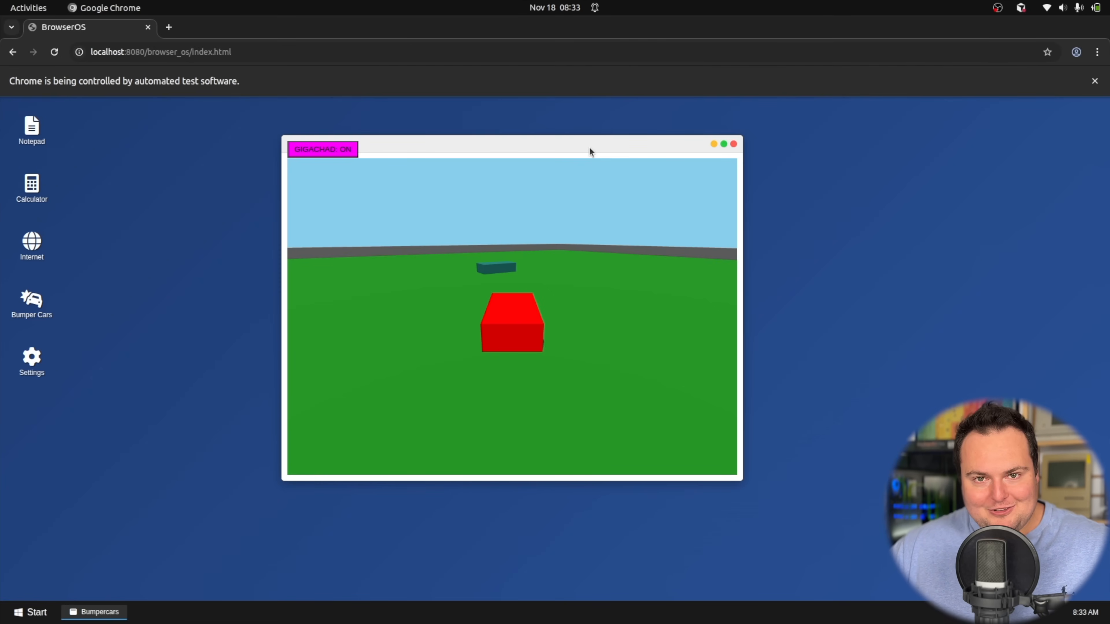
left_click_drag(590, 152, 650, 155)
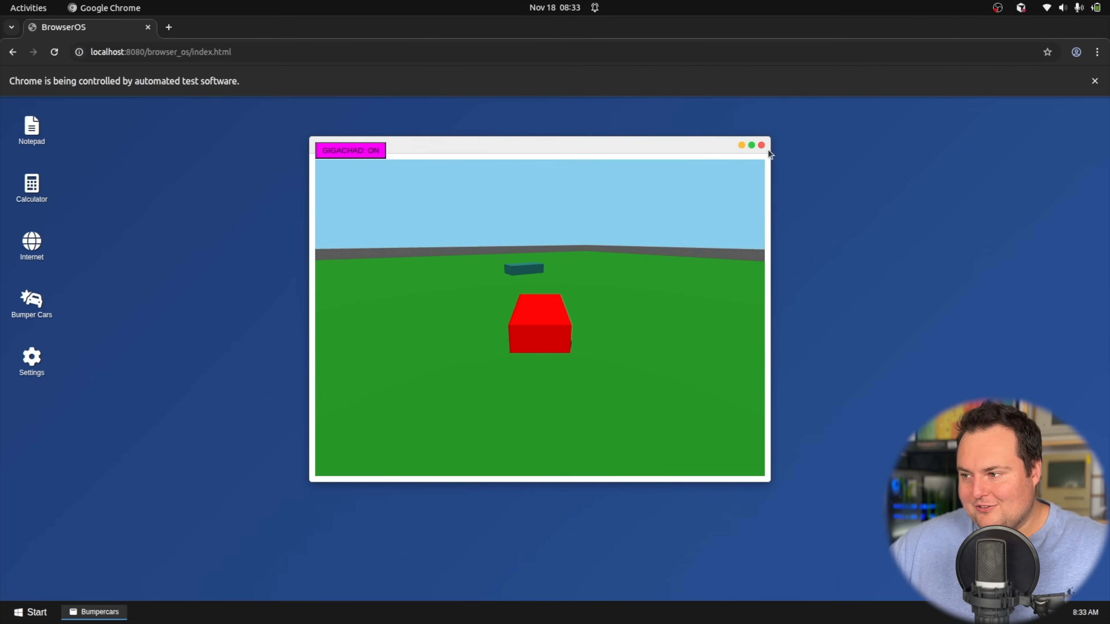
Step: Close the Bumper Cars window, leaving the empty BrowserOS desktop, and return to the Cursor chat
left_click(761, 145)
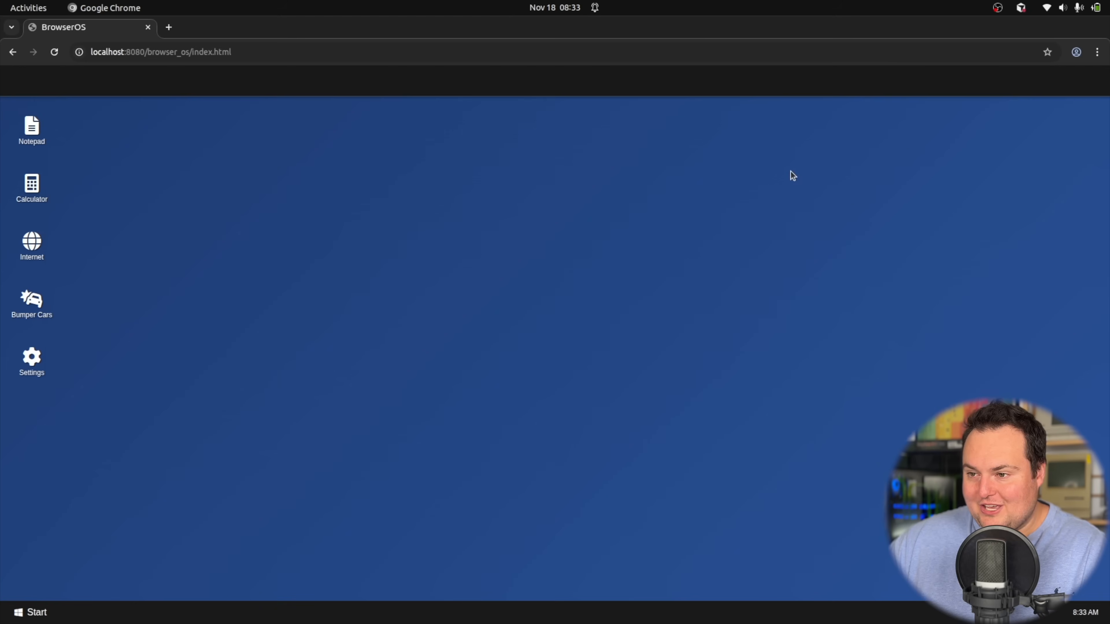
left_click(337, 603)
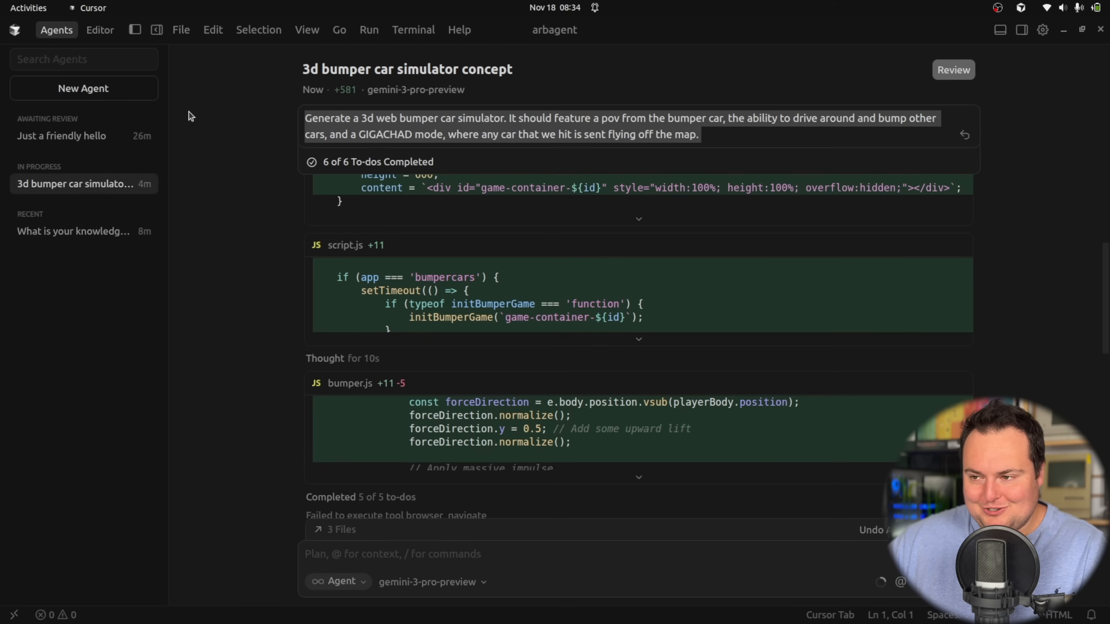
mouse_move(216, 140)
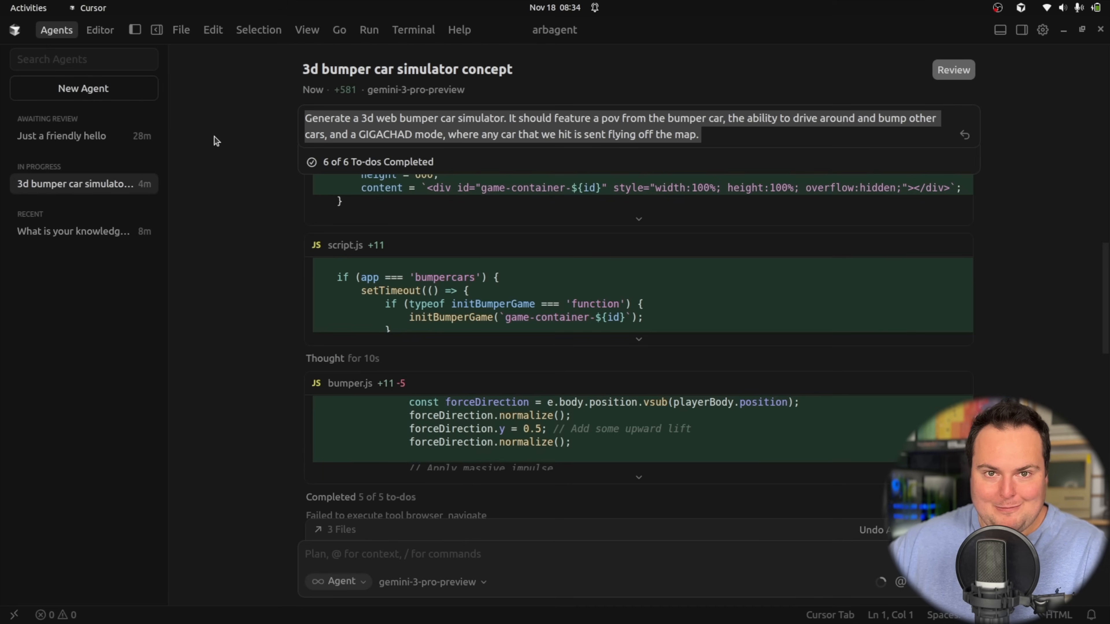
Step: Send the 3D bumper car simulator prompt to gemini-3-pro-preview in a fresh gemini3maybe chat
left_click(99, 29)
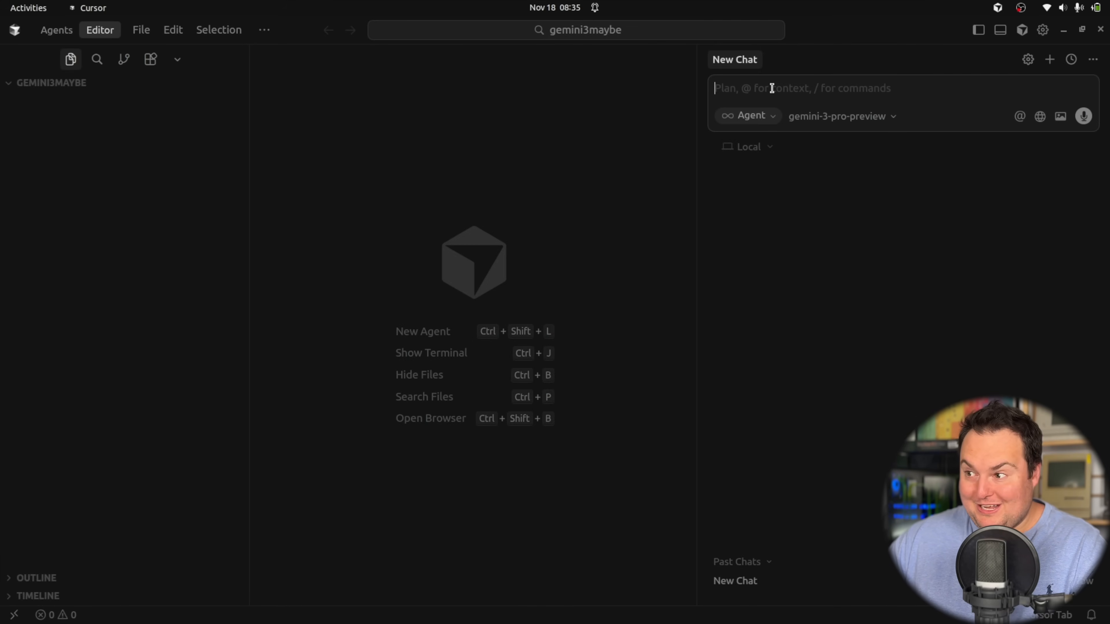
type("Generate a 3d web bumper car simulator. It should feature a pov from the bumper car, the ability to drive around and bump other cars, and a GIGACHAD mode, where any car that we hit is sent flying off the map.")
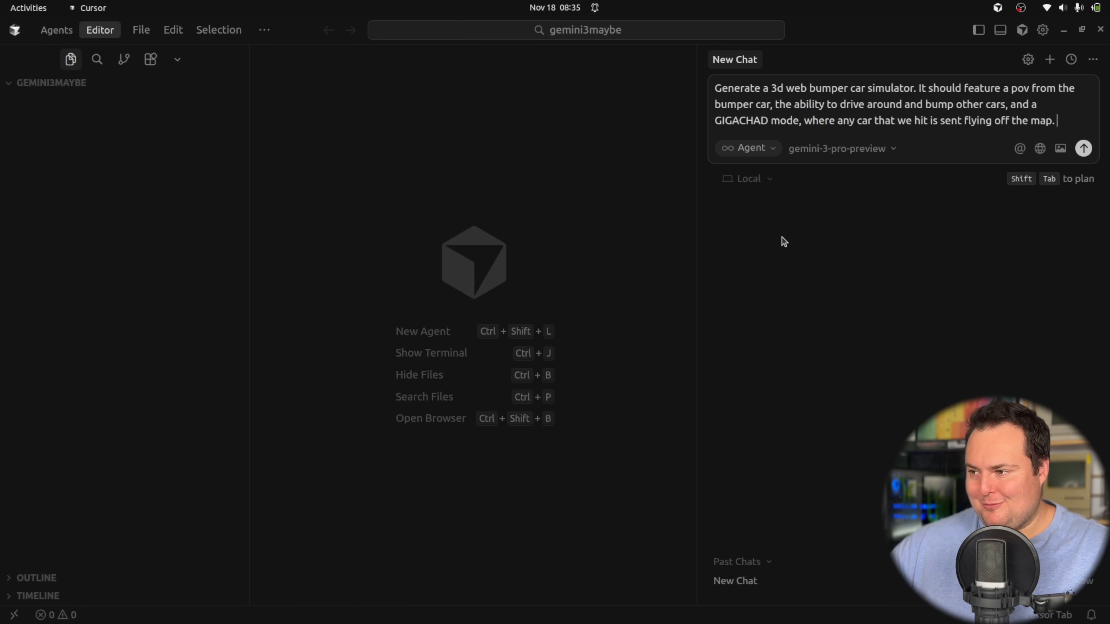
mouse_move(751, 148)
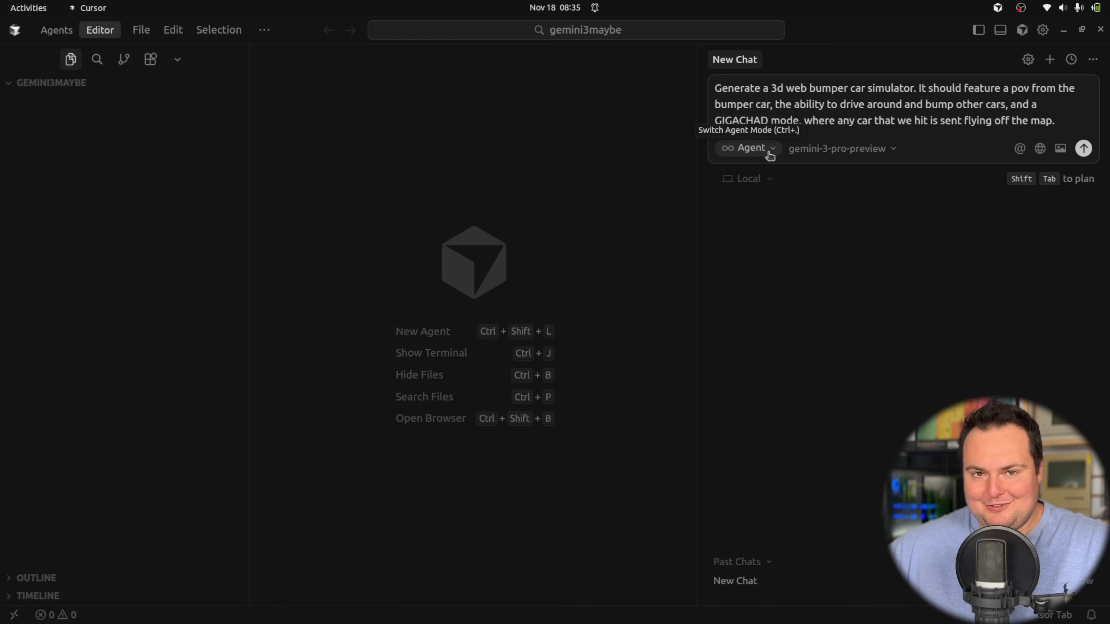
left_click(748, 148)
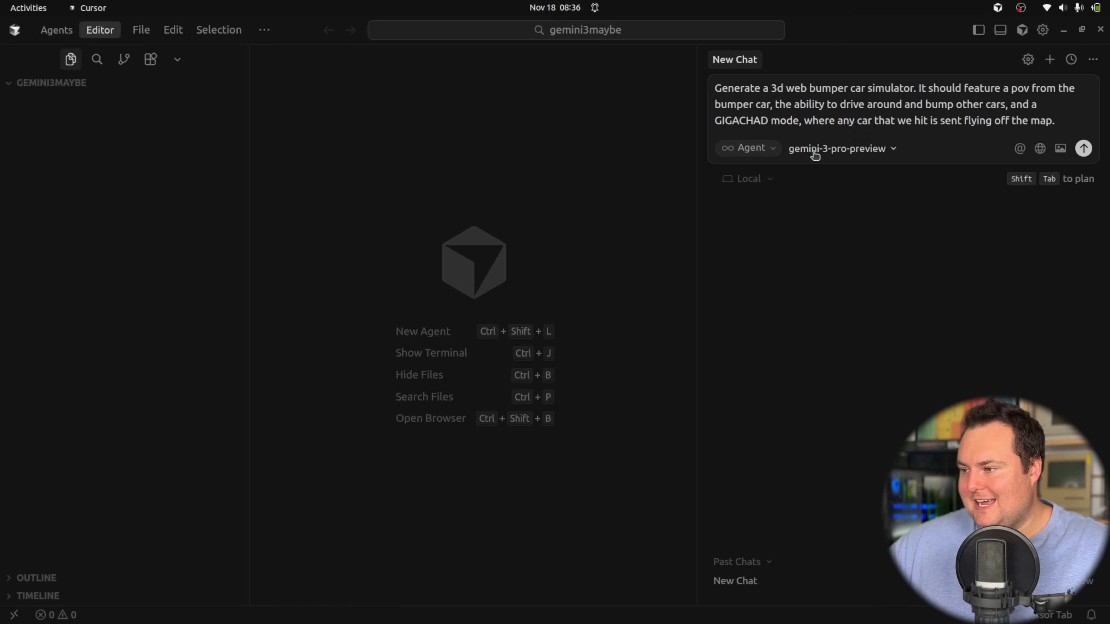
left_click(838, 148)
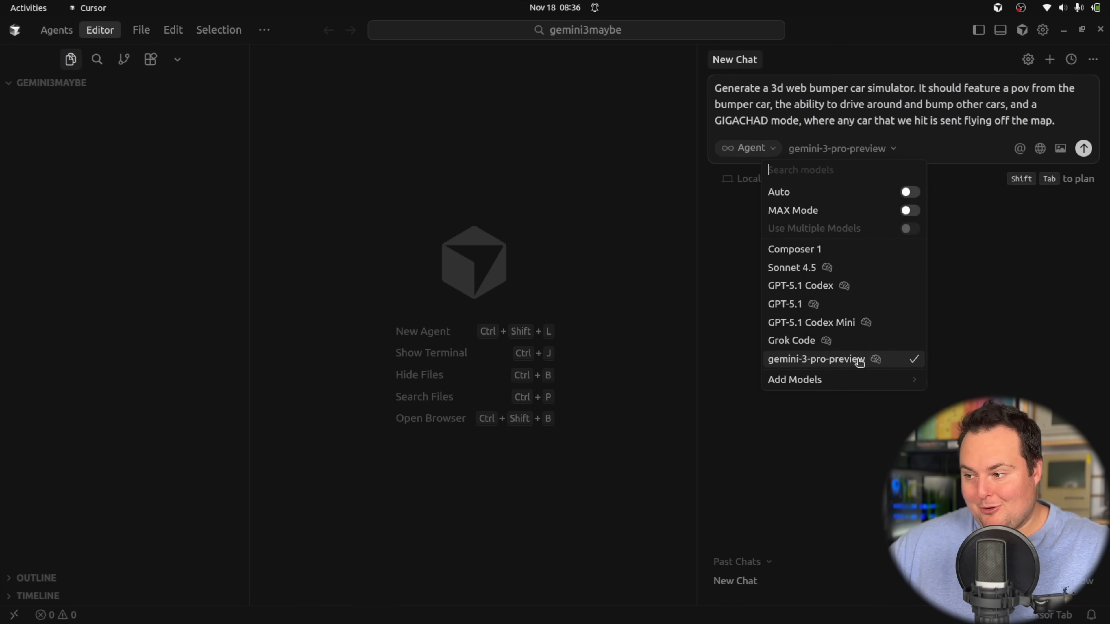
mouse_move(970, 163)
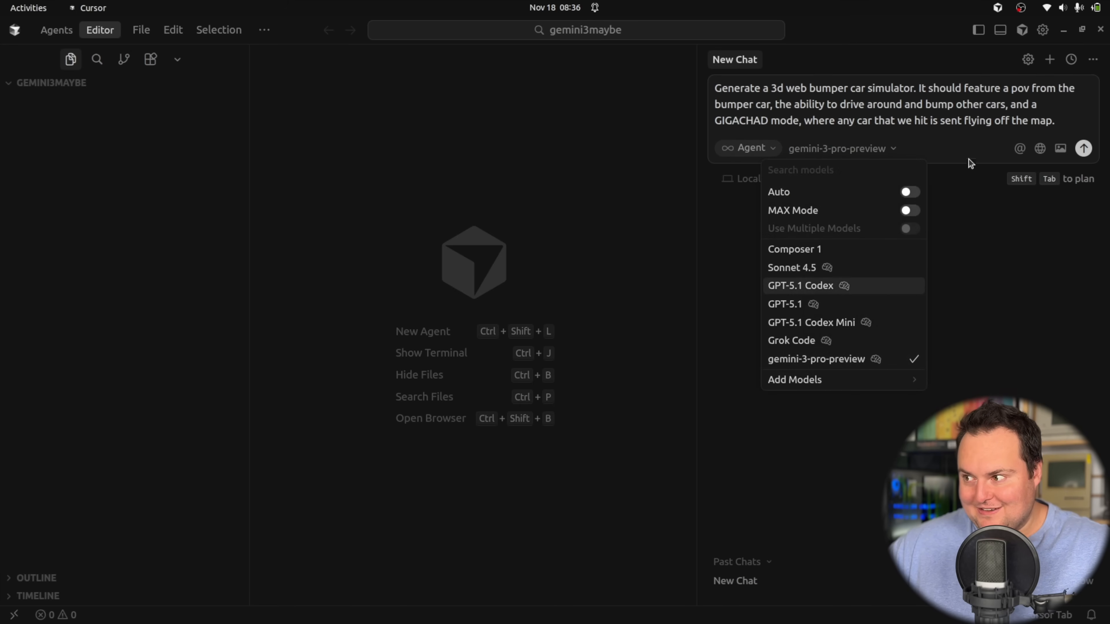
left_click(1082, 148)
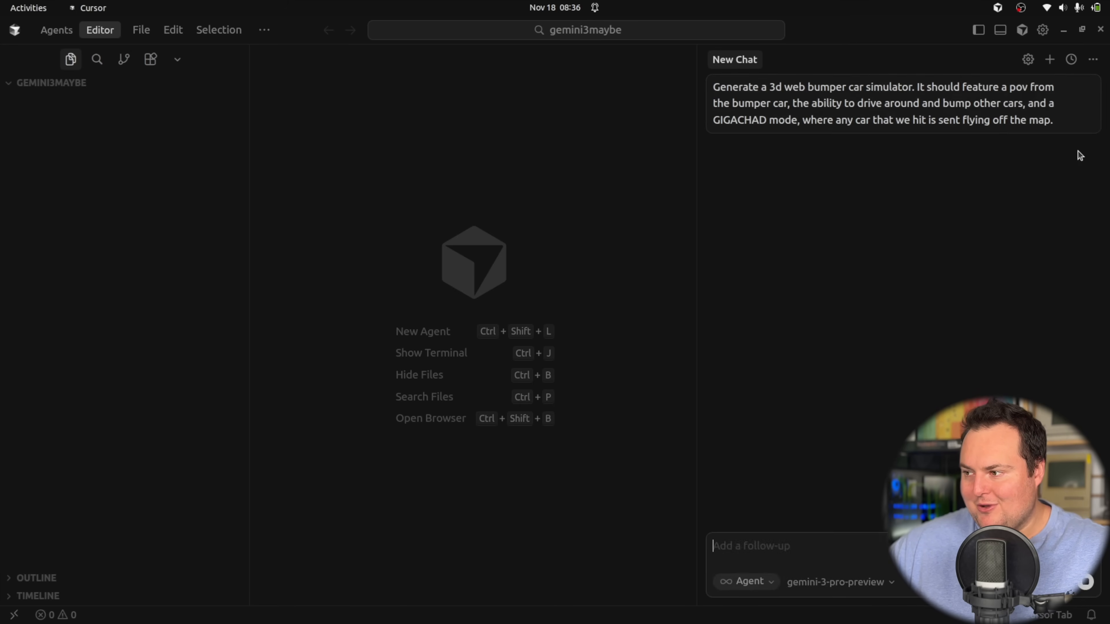
Step: Reopen the sent bumper car prompt for editing in the 3d bumper car simulator concept chat
left_click(1084, 148)
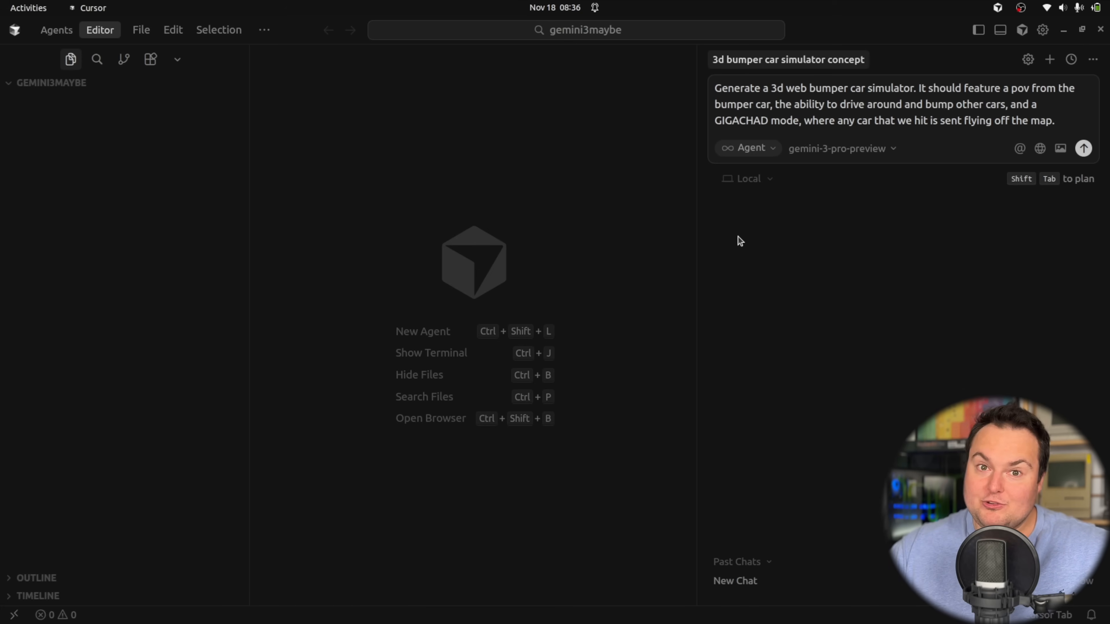
mouse_move(911, 130)
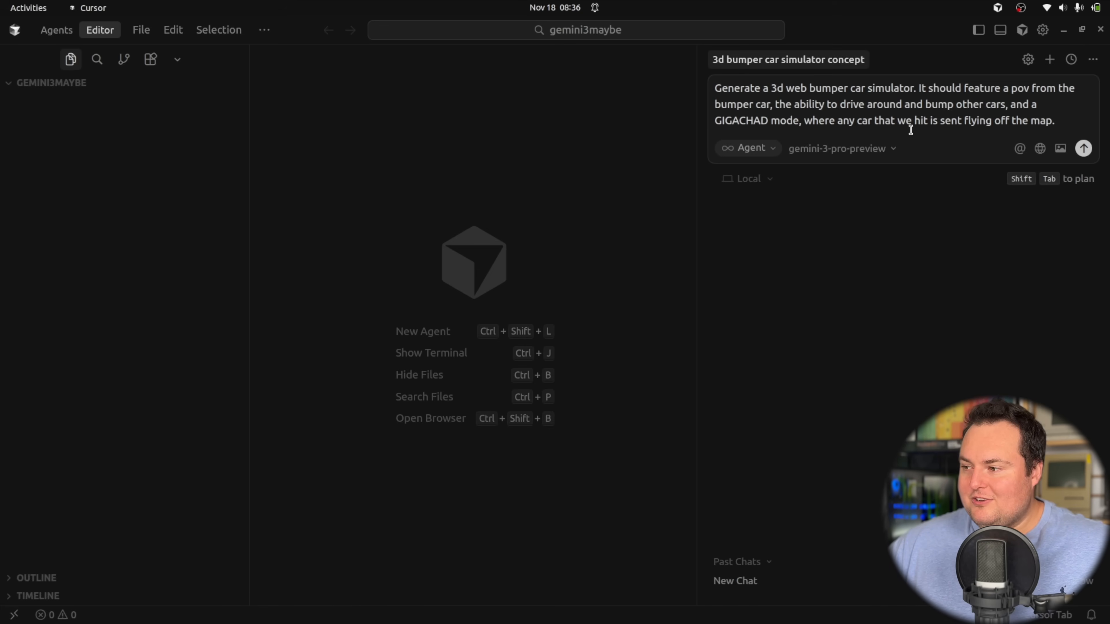
mouse_move(941, 132)
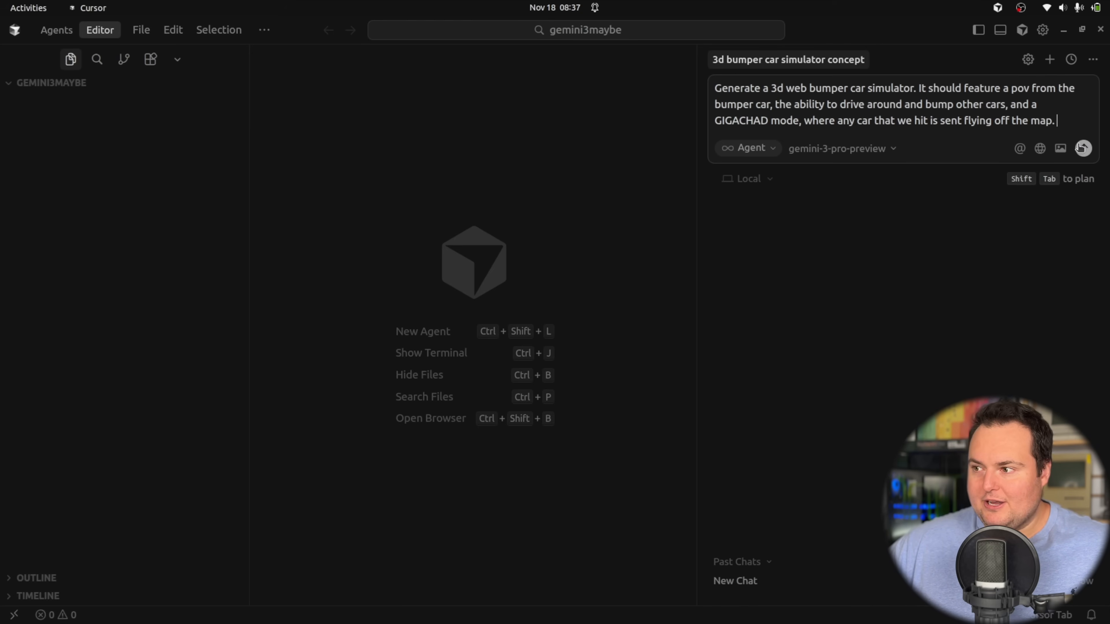
Step: Resubmit the prompt, dismiss the Invalid Model error, retry from the Agents view, then head to the File menu
left_click(1082, 148)
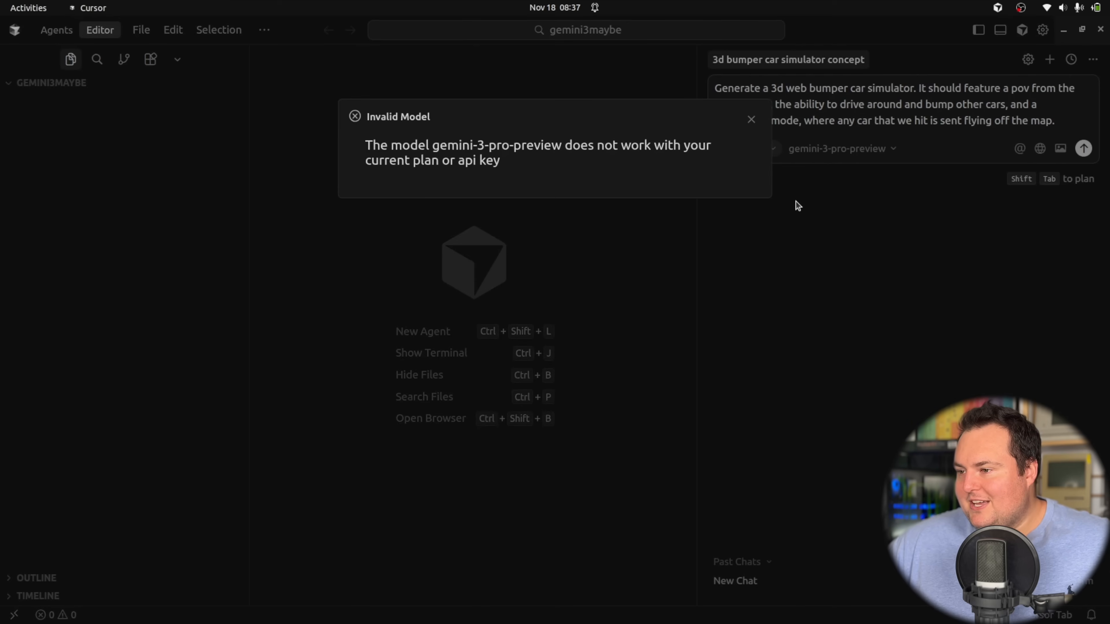
left_click(751, 119)
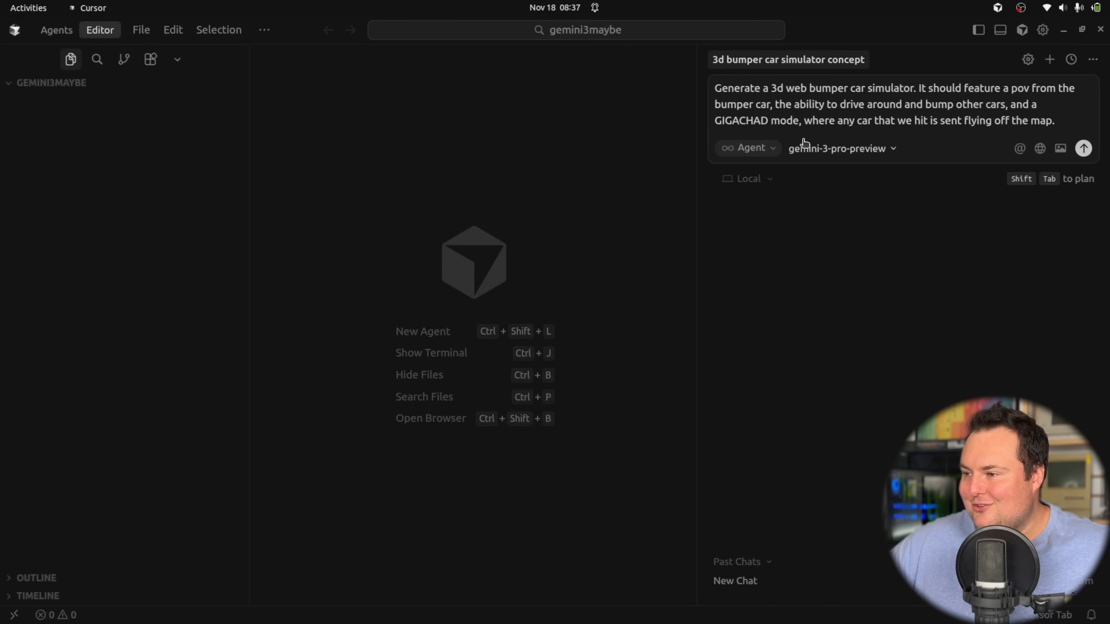
mouse_move(168, 47)
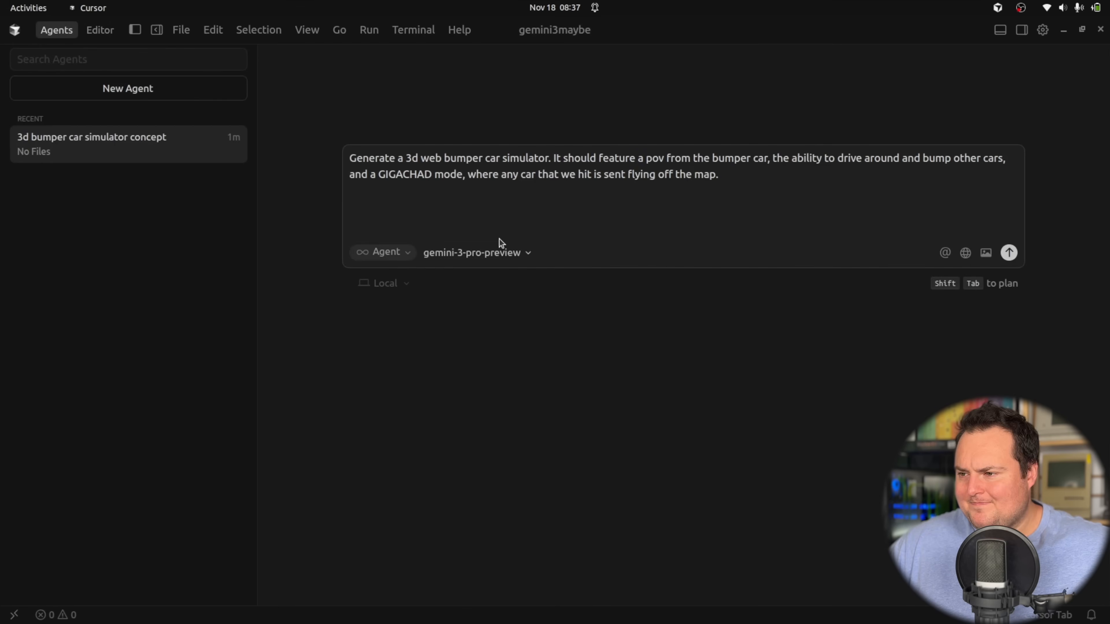
left_click(1008, 253)
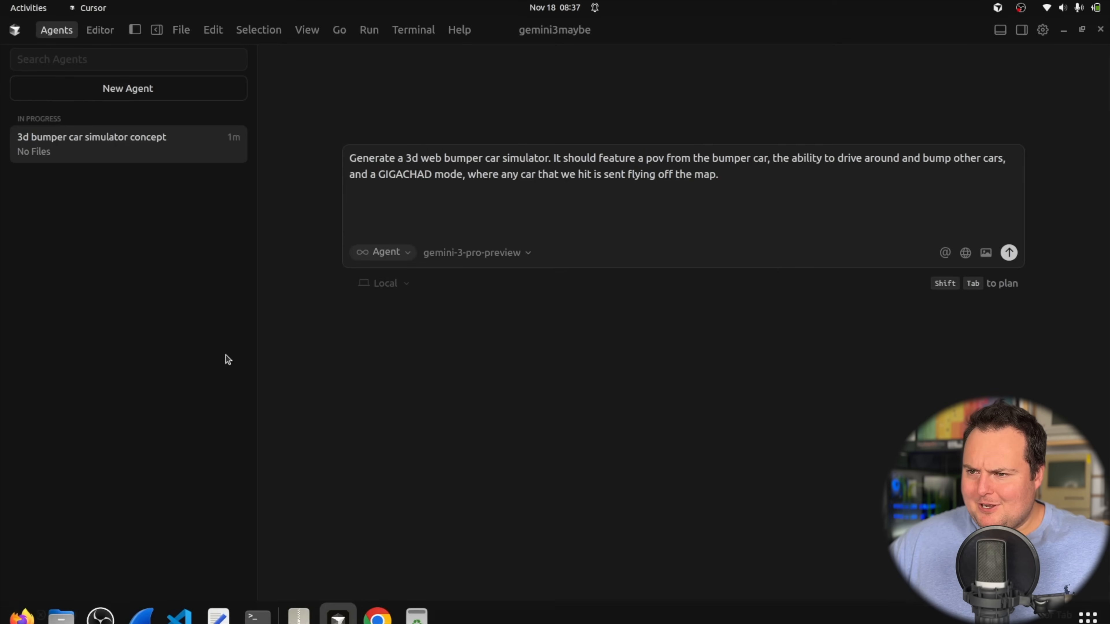
left_click(181, 29)
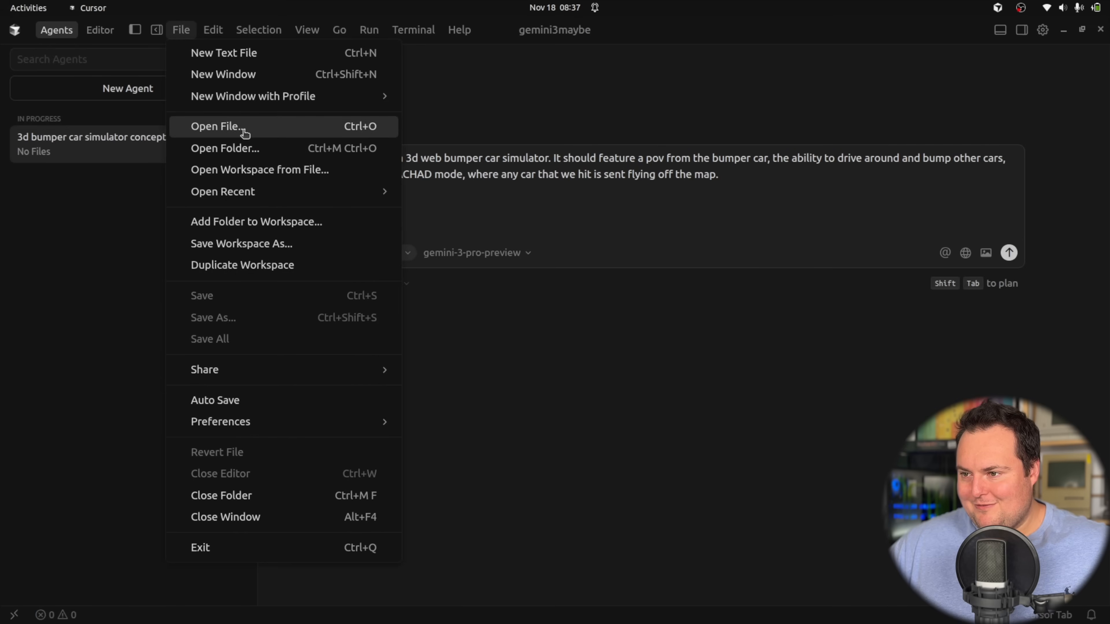
mouse_move(253, 148)
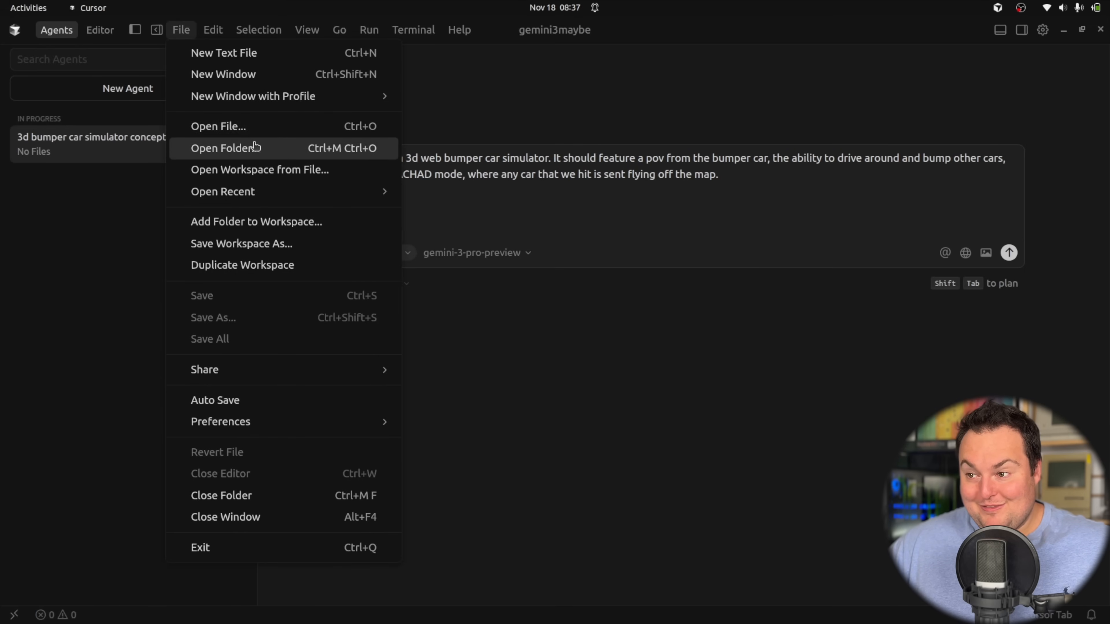
Step: Reopen the arbagent project folder from Documents in Cursor
left_click(225, 147)
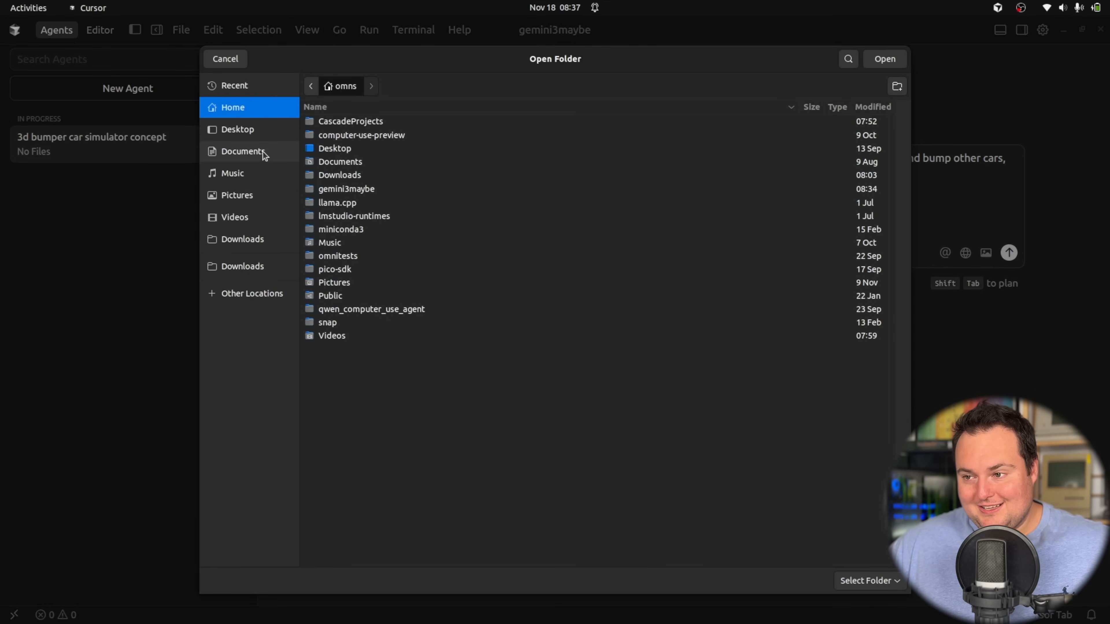
left_click(243, 151)
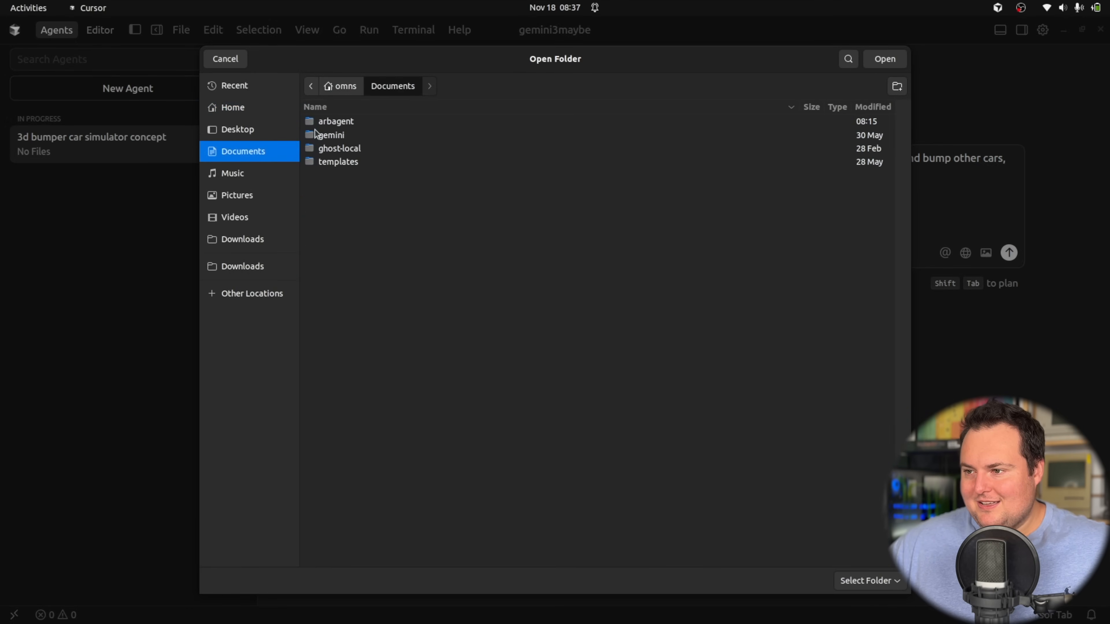
left_click(224, 59)
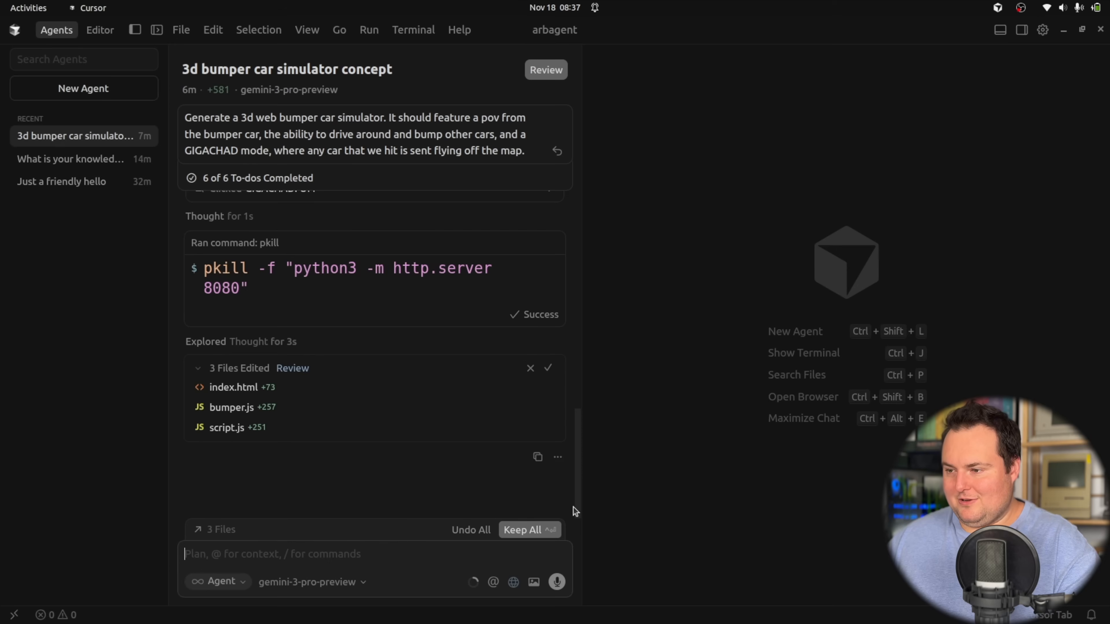
Step: Send the agent 'Make it better', dismiss the Invalid Model error, and launch Firefox
type("Make it better")
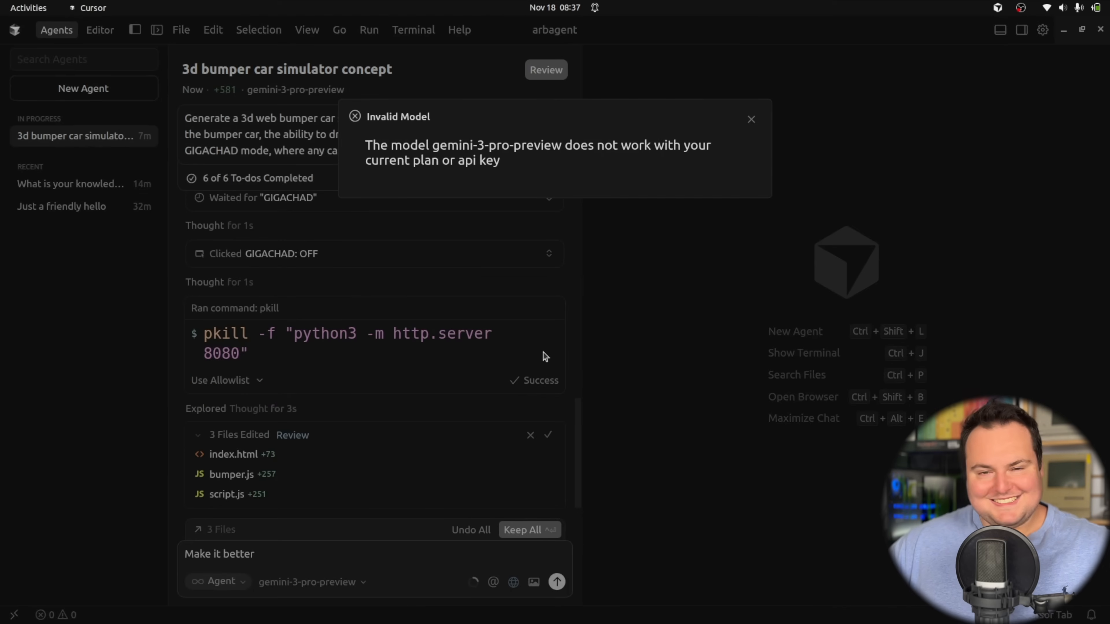
left_click(751, 118)
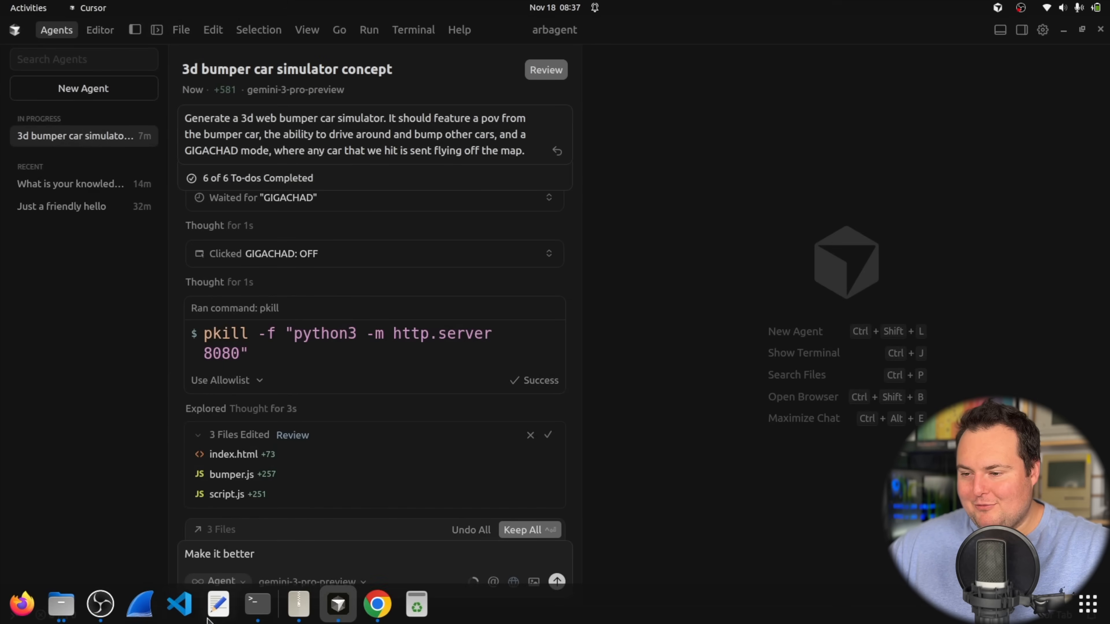
left_click(21, 604)
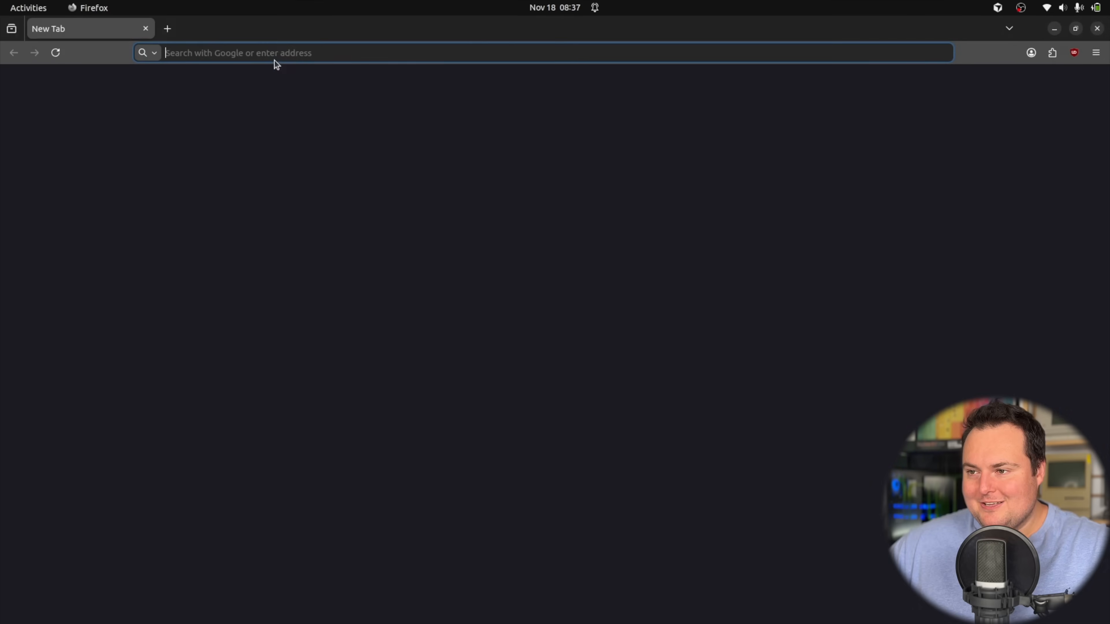